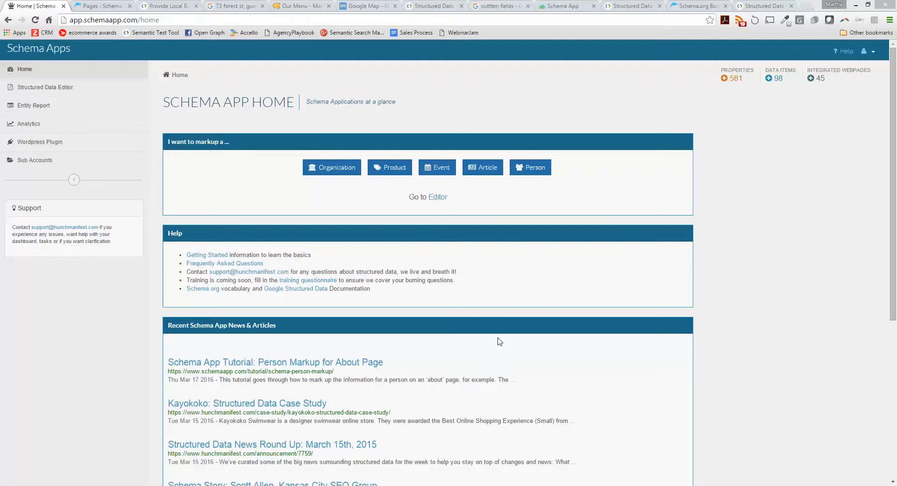
{"action": "mouse_move", "coordinate": [511, 295]}
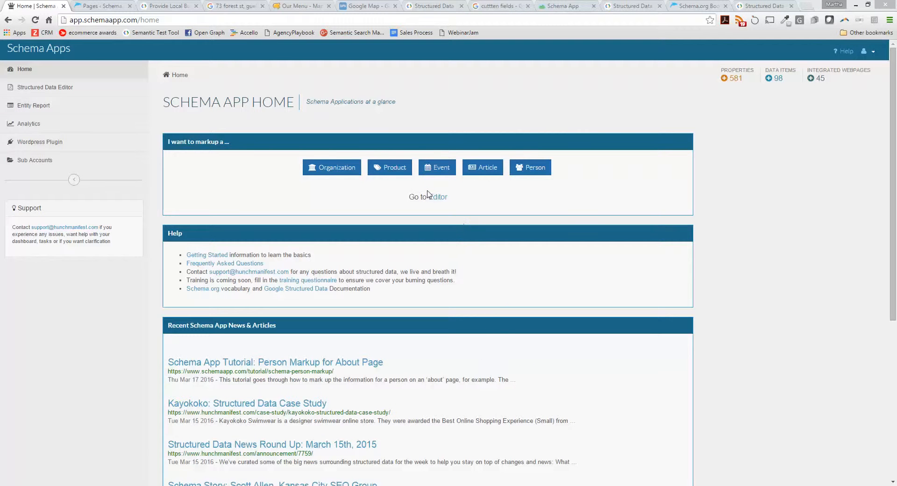
- Choose Event as the markup type to create
{"action": "left_click", "coordinate": [438, 167]}
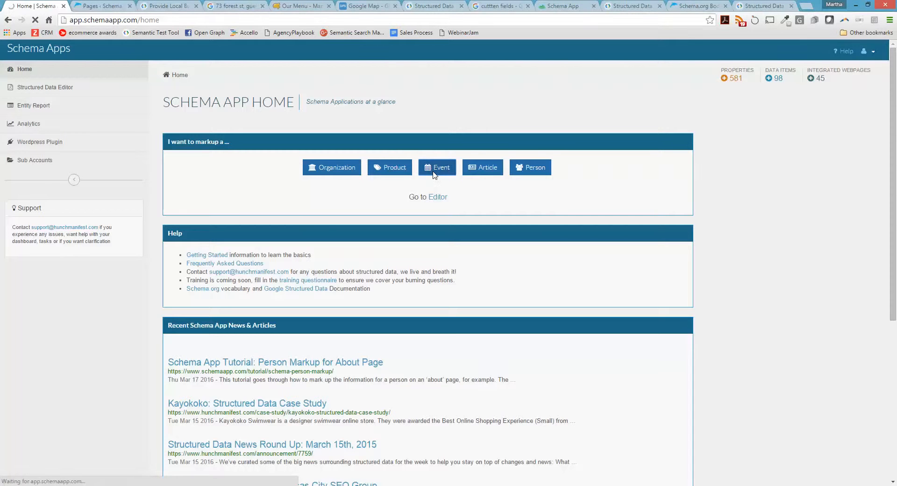
- Name the event 'Billy Joel Concert in San Antonion Texas' with the concert page as URI
{"action": "left_click", "coordinate": [438, 167]}
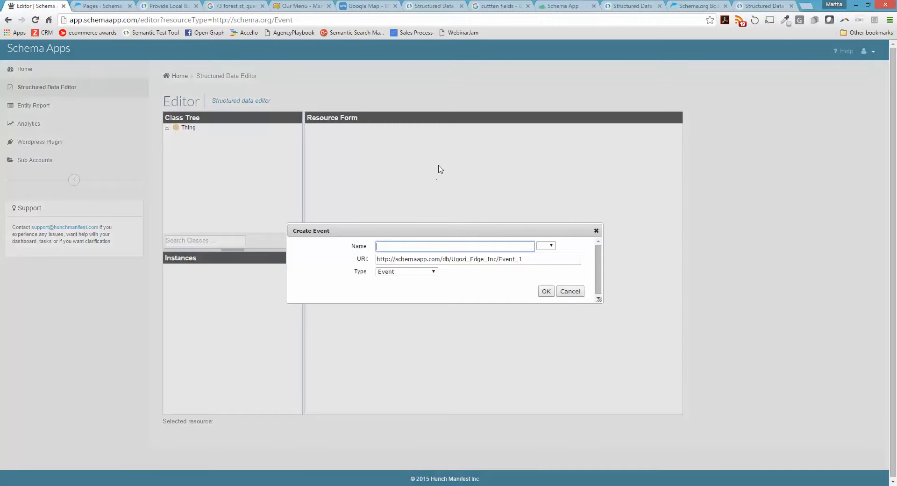
{"action": "mouse_move", "coordinate": [450, 160]}
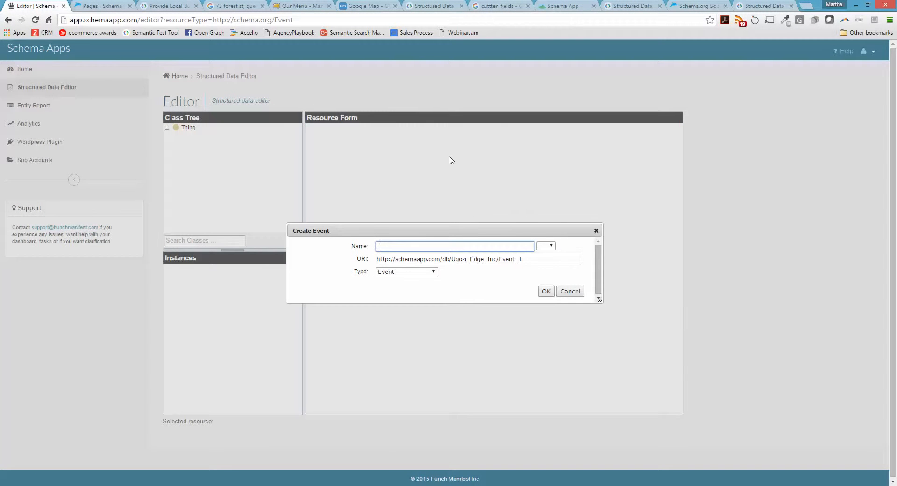
{"action": "mouse_move", "coordinate": [458, 158]}
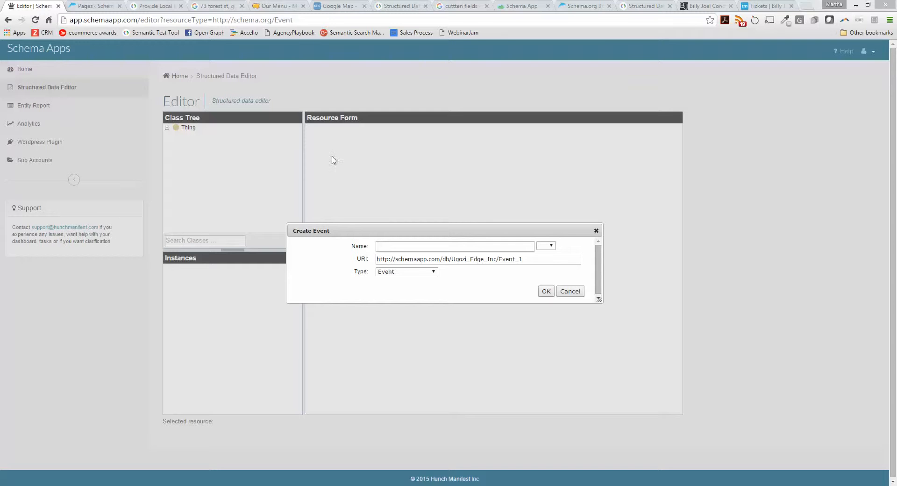
{"action": "left_click", "coordinate": [707, 6]}
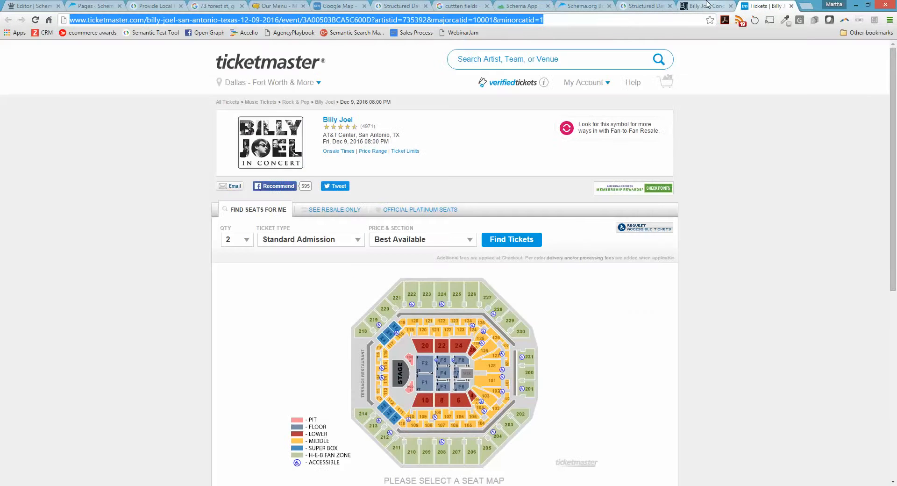
{"action": "left_click", "coordinate": [707, 6]}
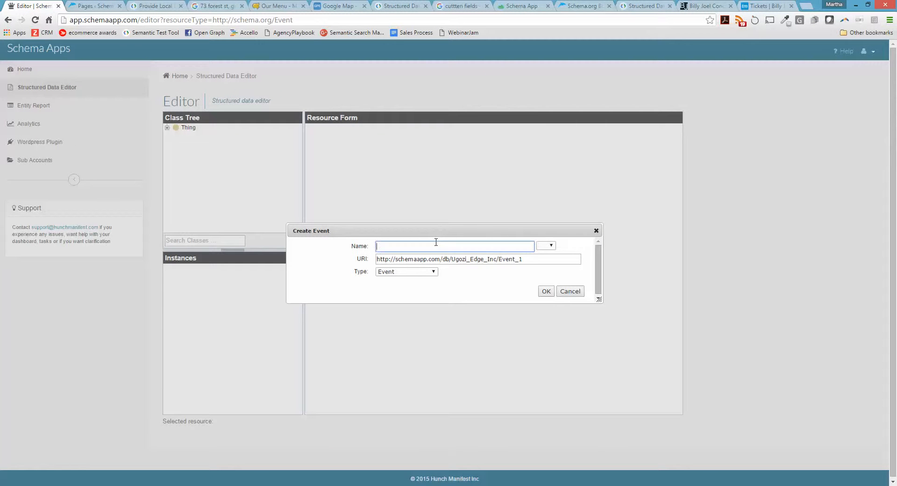
{"action": "type", "text": "Billy Joel Concert in"}
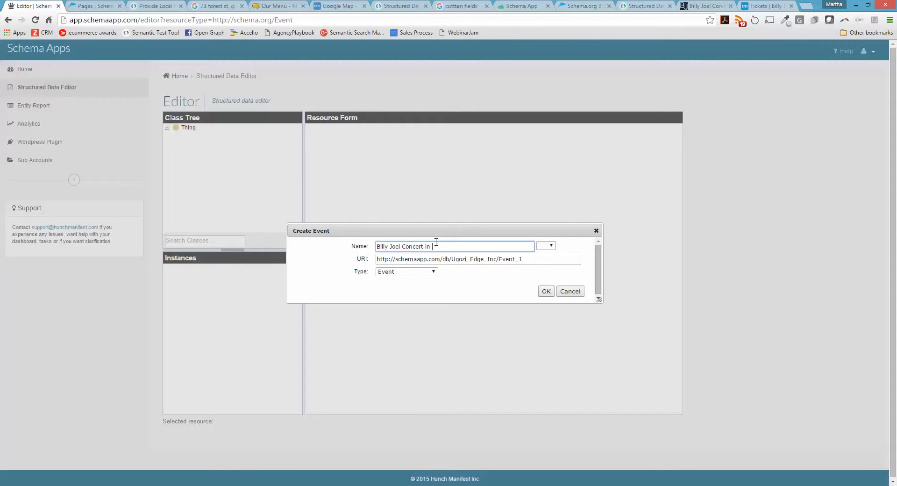
{"action": "type", "text": "Texas"}
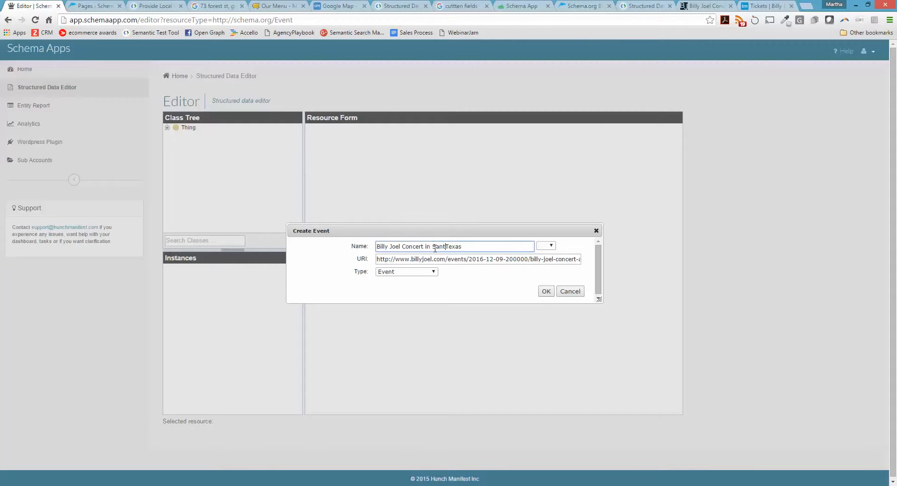
{"action": "type", "text": "Antonion"}
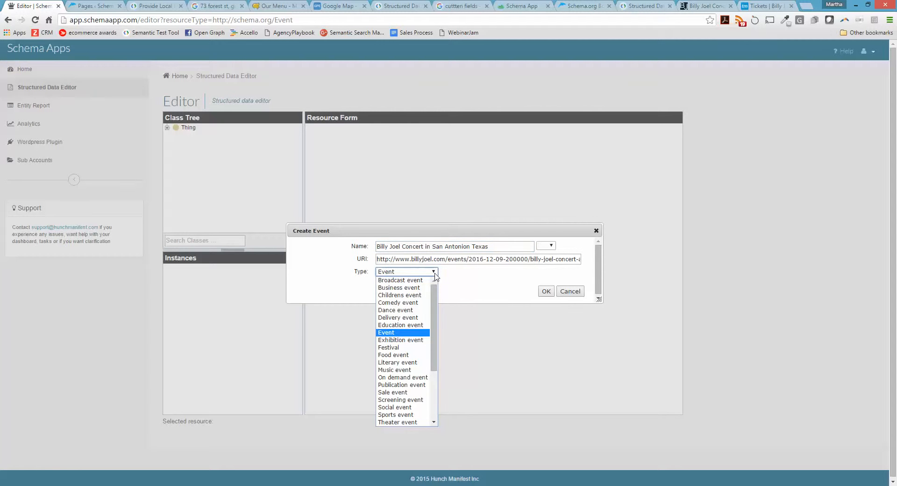
- Set the event Type to Music event
{"action": "scroll", "scroll_direction": "down", "scroll_amount": 3}
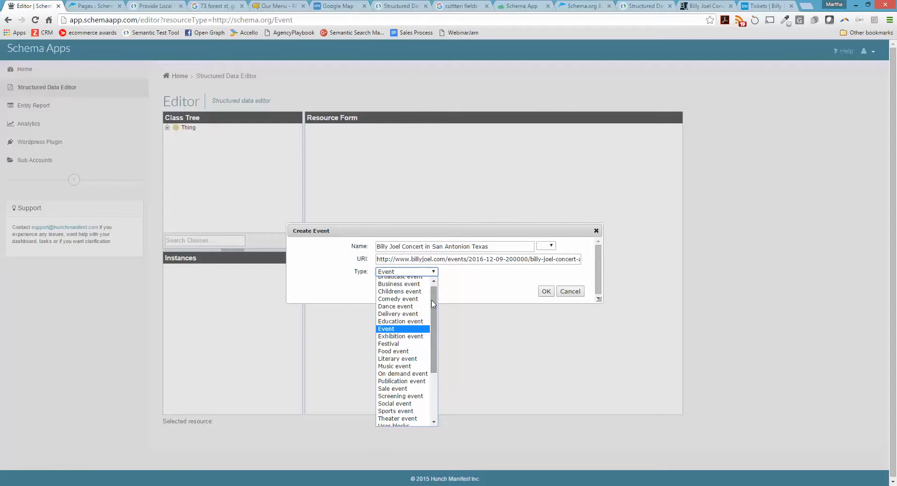
{"action": "left_click", "coordinate": [393, 365]}
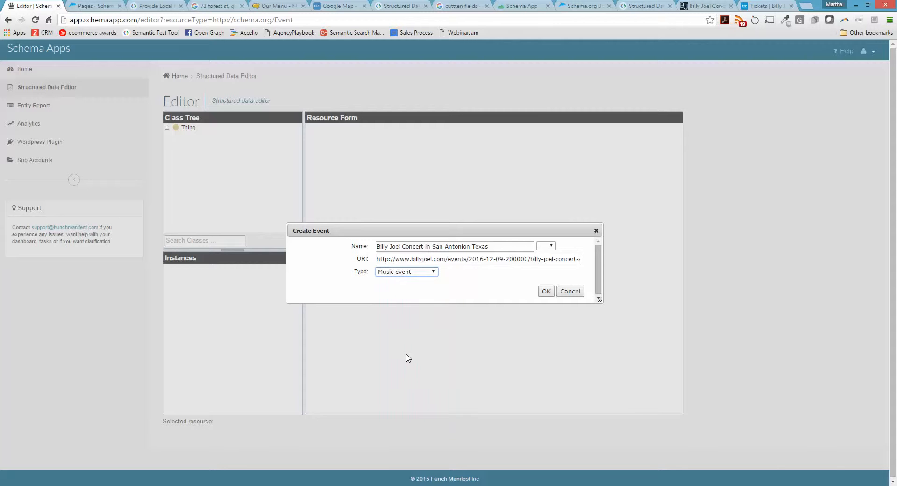
- Create the event and write a description about Billy Joel singing at the concert
{"action": "left_click", "coordinate": [545, 290]}
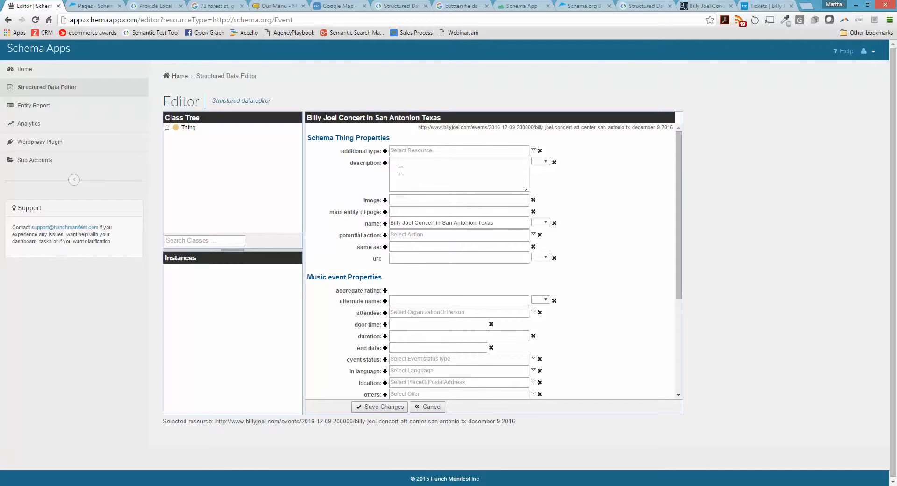
{"action": "left_click", "coordinate": [703, 6]}
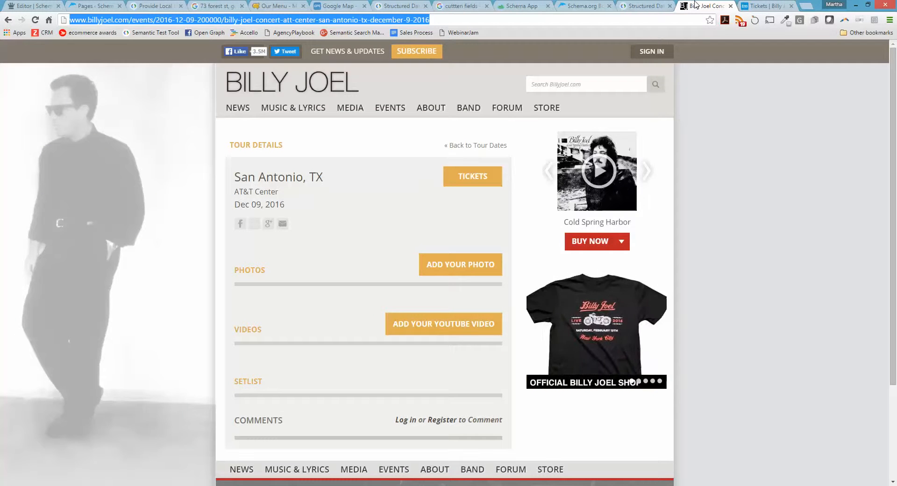
{"action": "left_click", "coordinate": [766, 6]}
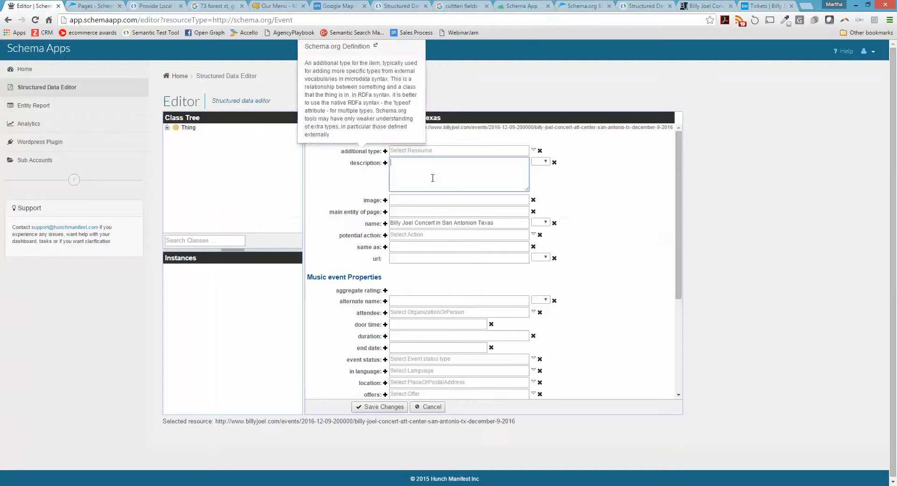
{"action": "type", "text": "Billy Joel"}
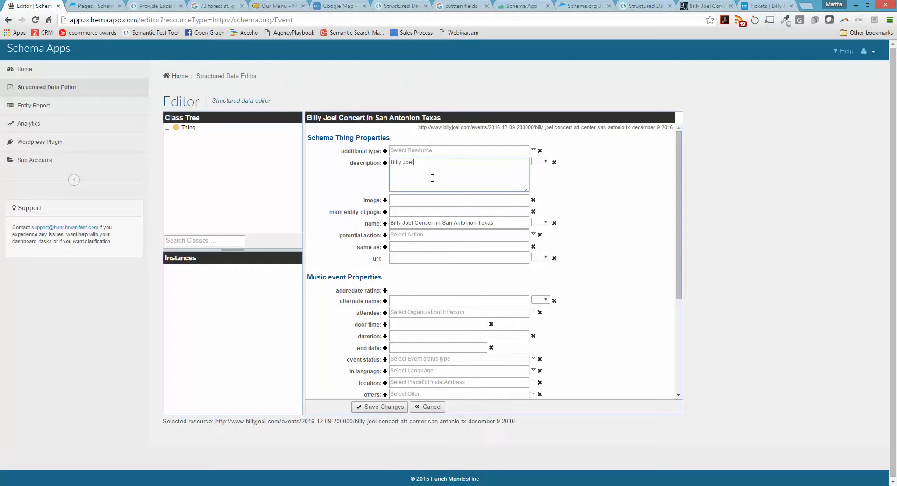
{"action": "type", "text": "to sing  at ATT Centre in San Antonio Texas"}
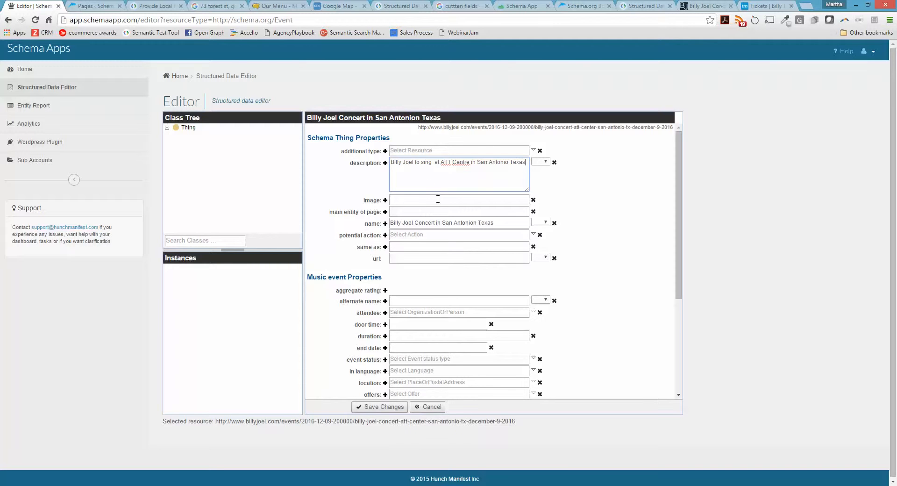
- Add the Ticketmaster poster image address and the billyjoel.com page as the event url
{"action": "left_click", "coordinate": [707, 5]}
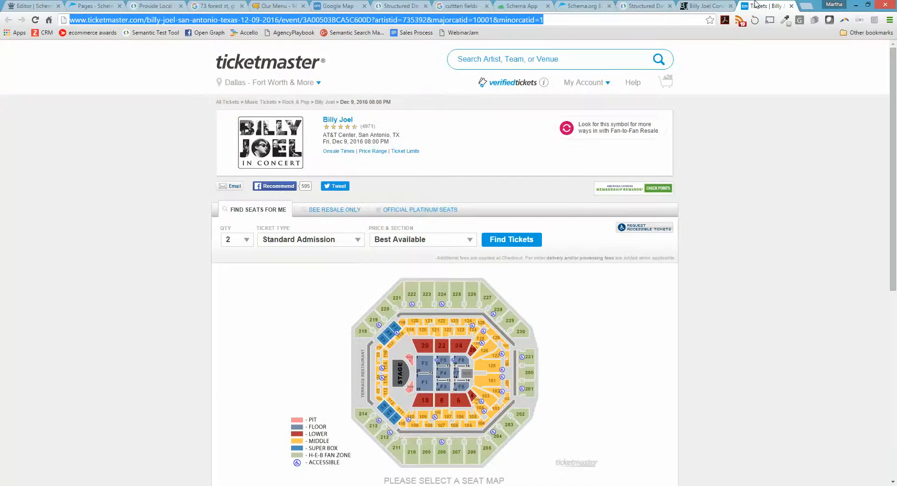
{"action": "right_click", "coordinate": [270, 142]}
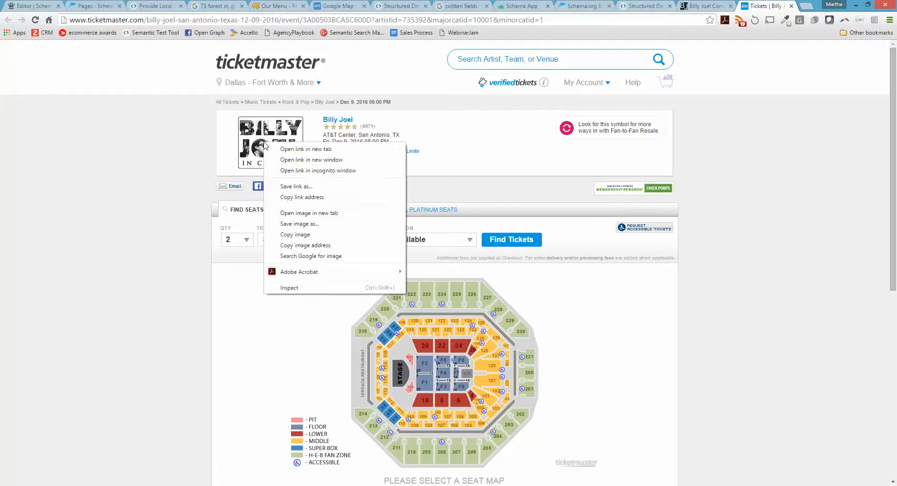
{"action": "mouse_move", "coordinate": [298, 223]}
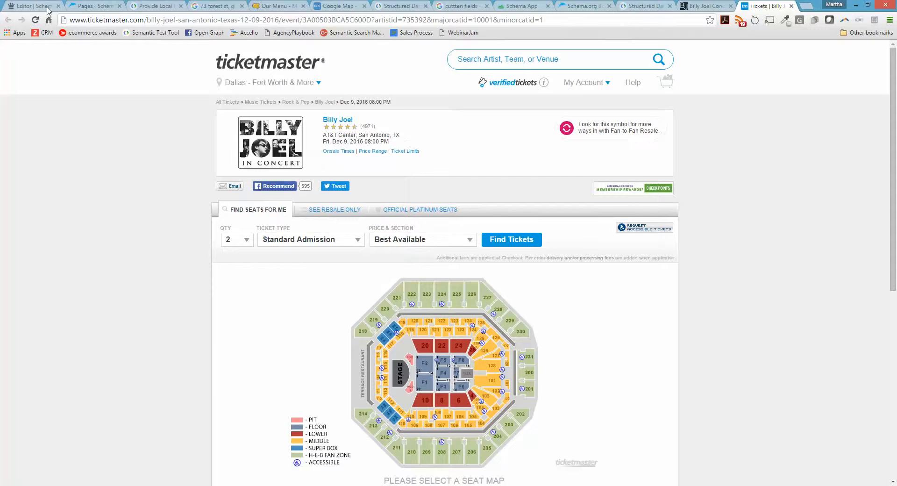
{"action": "left_click", "coordinate": [31, 6]}
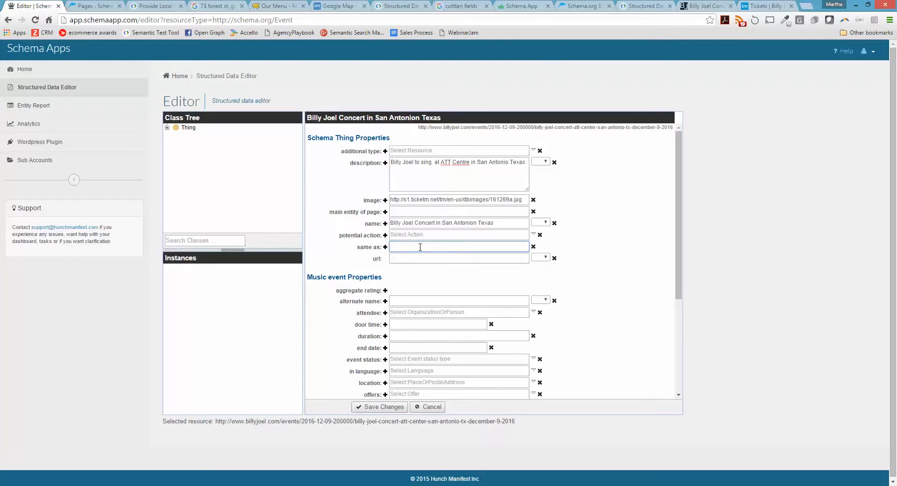
{"action": "left_click", "coordinate": [458, 258]}
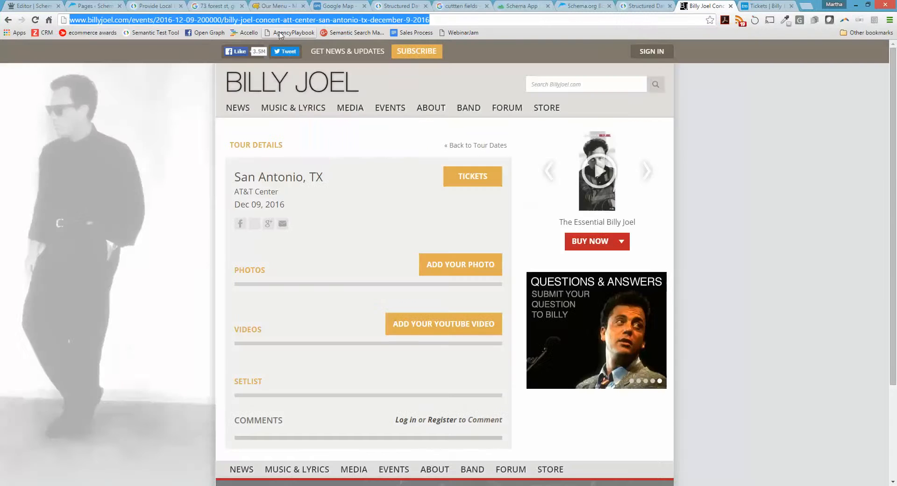
{"action": "left_click", "coordinate": [32, 6]}
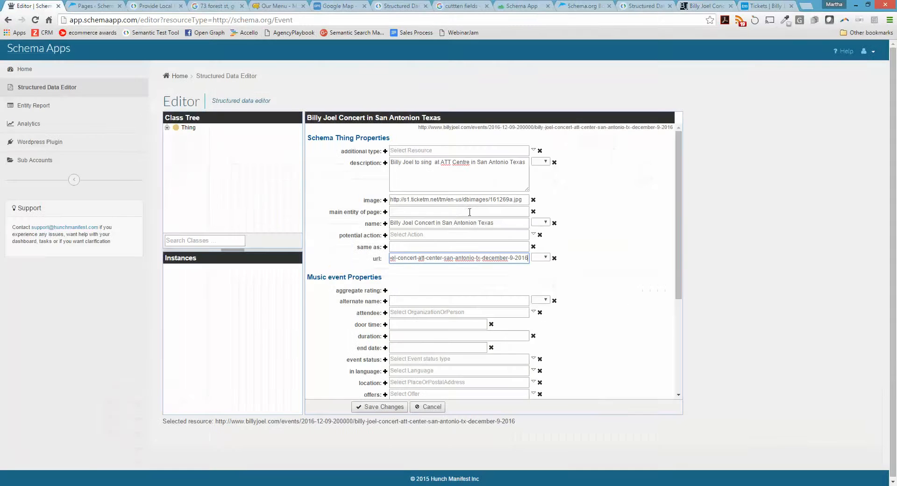
{"action": "scroll", "scroll_direction": "down", "scroll_amount": 3}
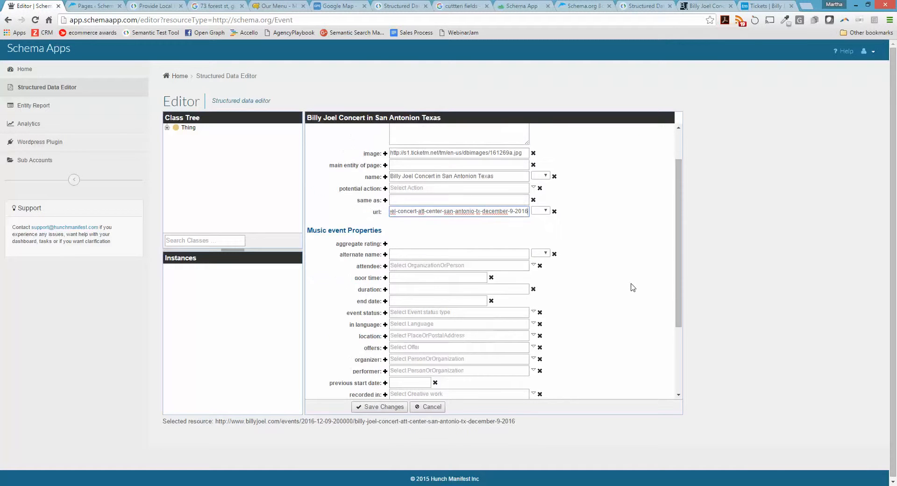
- Add a new performer labelled Billy Joel, typed as Person
{"action": "scroll", "scroll_direction": "down", "scroll_amount": 3}
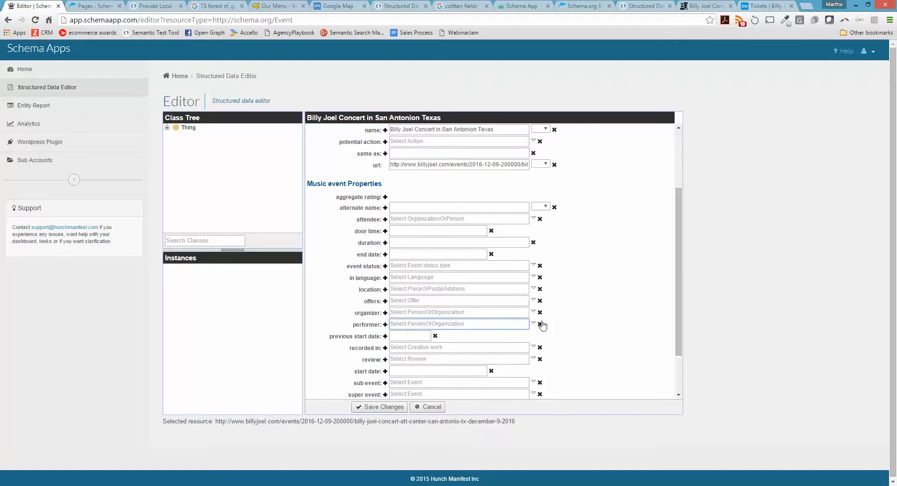
{"action": "left_click", "coordinate": [534, 324]}
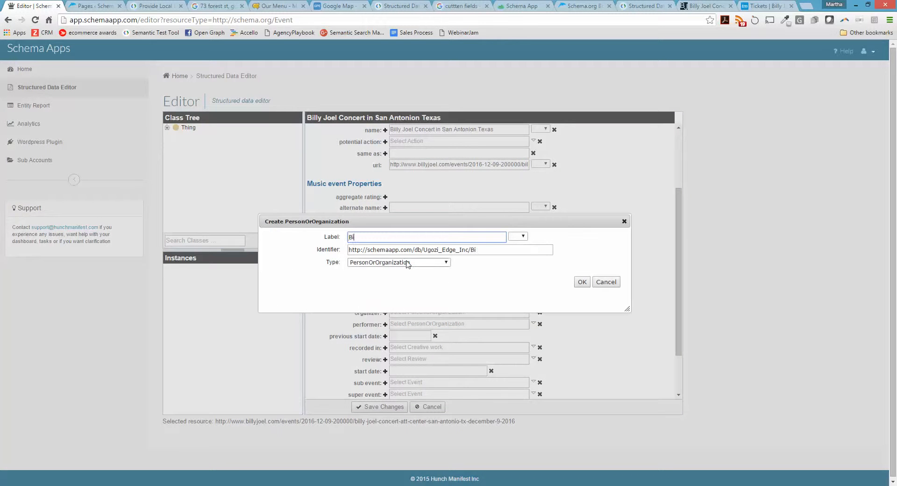
{"action": "type", "text": "Billy Joel"}
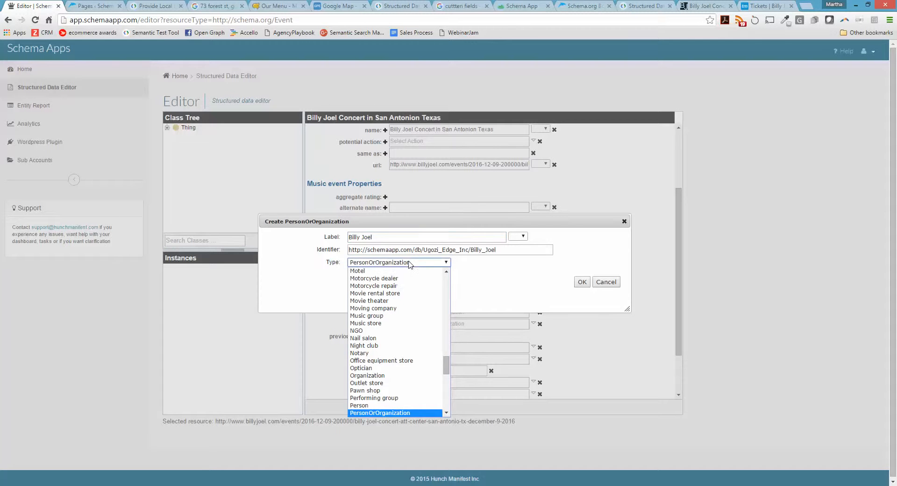
{"action": "left_click", "coordinate": [359, 404]}
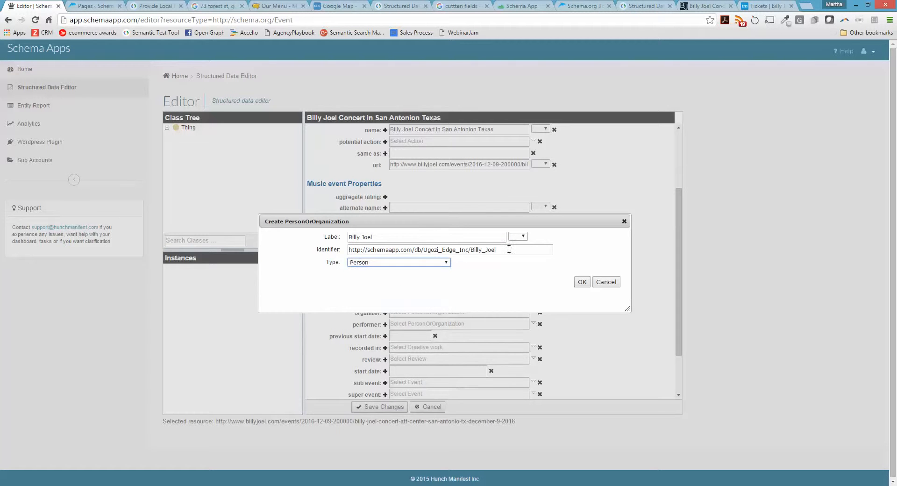
- Identify the performer by the Wikipedia Billy_Joel page address
{"action": "triple_click", "coordinate": [450, 248]}
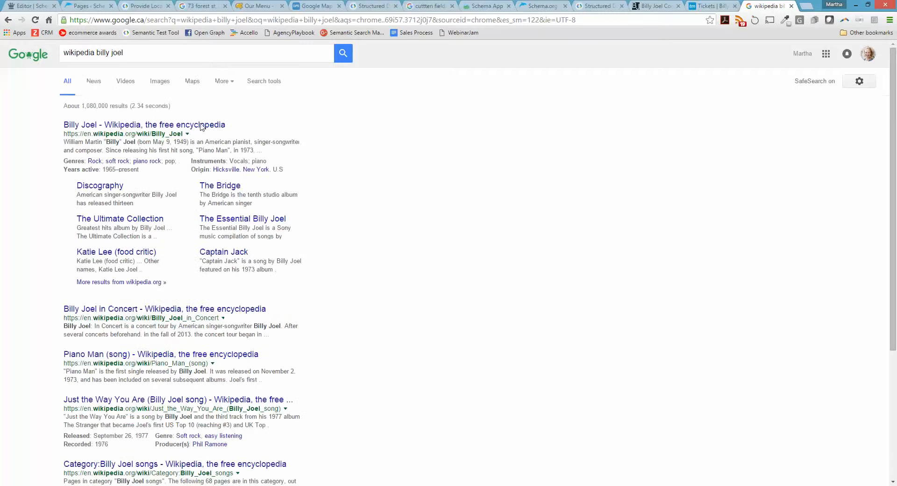
{"action": "left_click", "coordinate": [144, 125]}
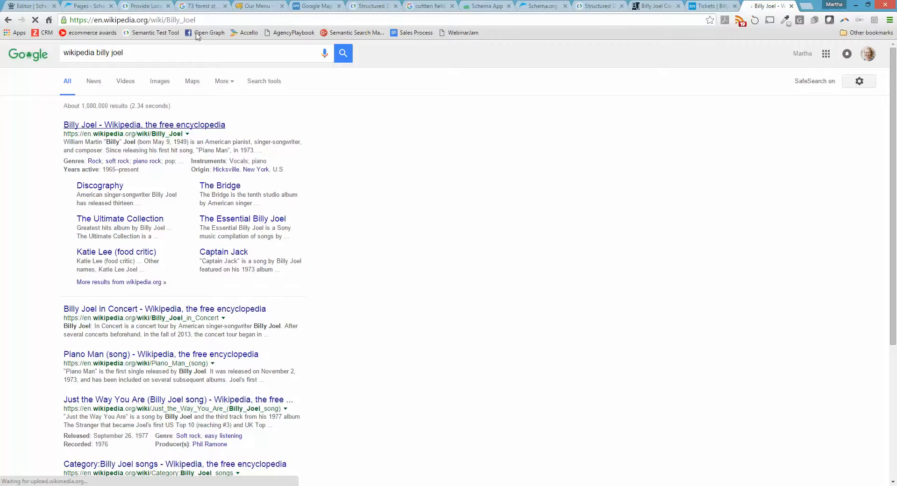
{"action": "left_click", "coordinate": [144, 125]}
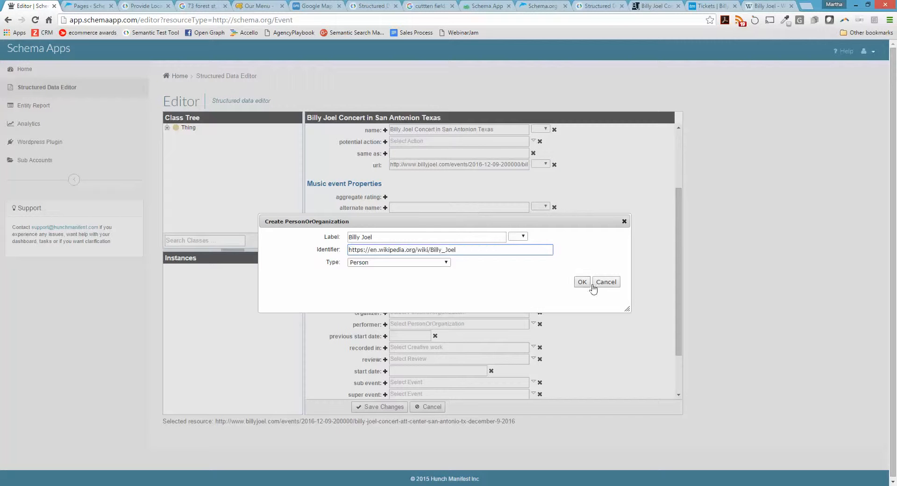
- Confirm the Billy Joel performer and remove the extra empty performer row
{"action": "left_click", "coordinate": [583, 281]}
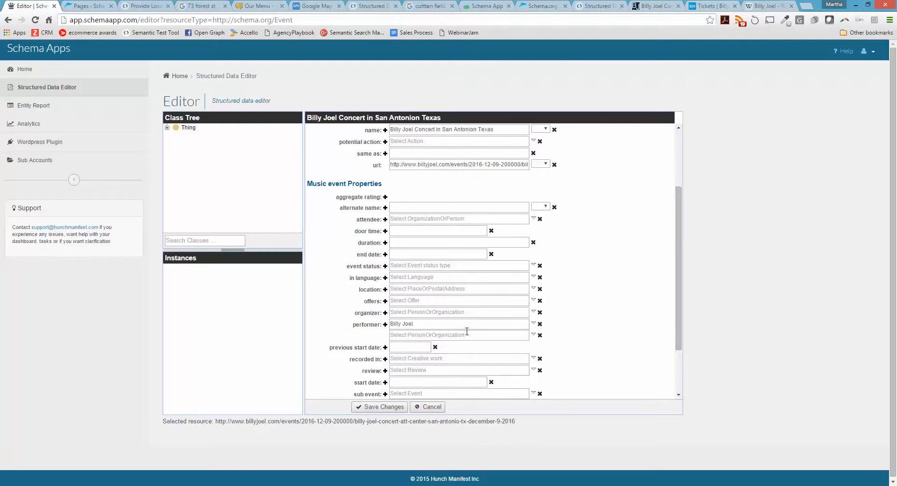
{"action": "left_click", "coordinate": [458, 335]}
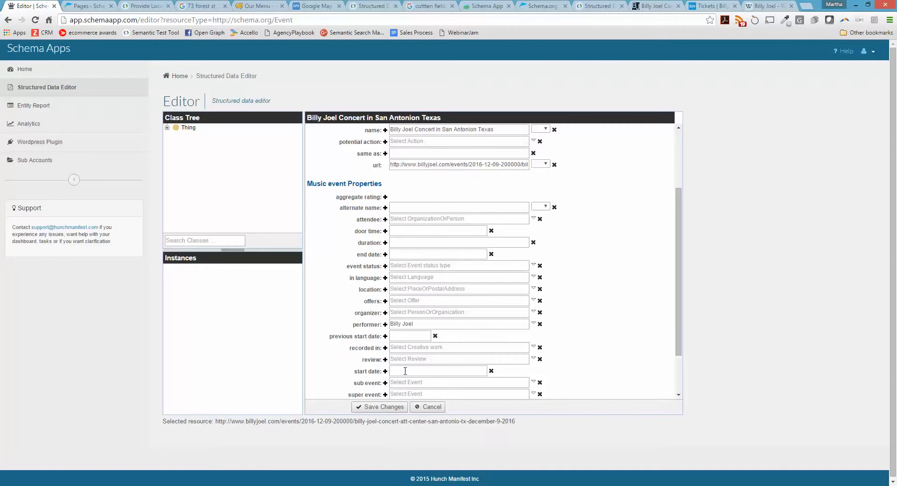
- Set the start date to December 9, 2016 at 20:00
{"action": "left_click", "coordinate": [438, 371]}
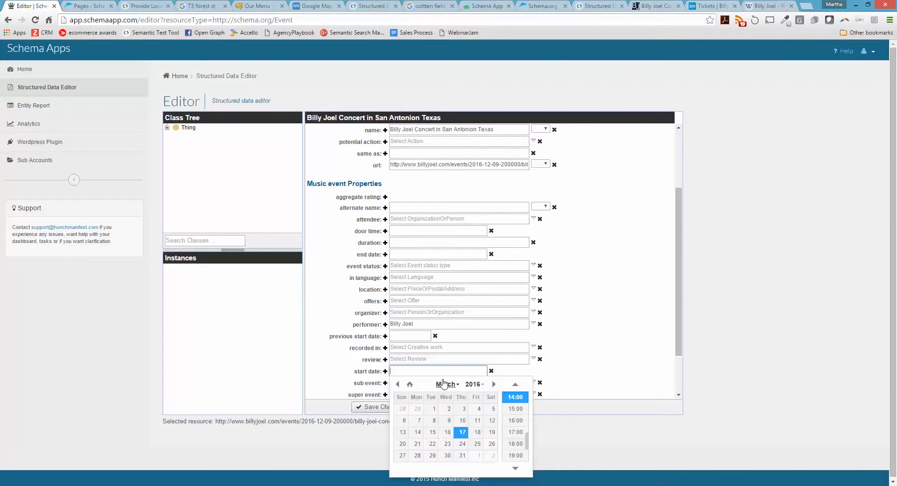
{"action": "left_click", "coordinate": [494, 384]}
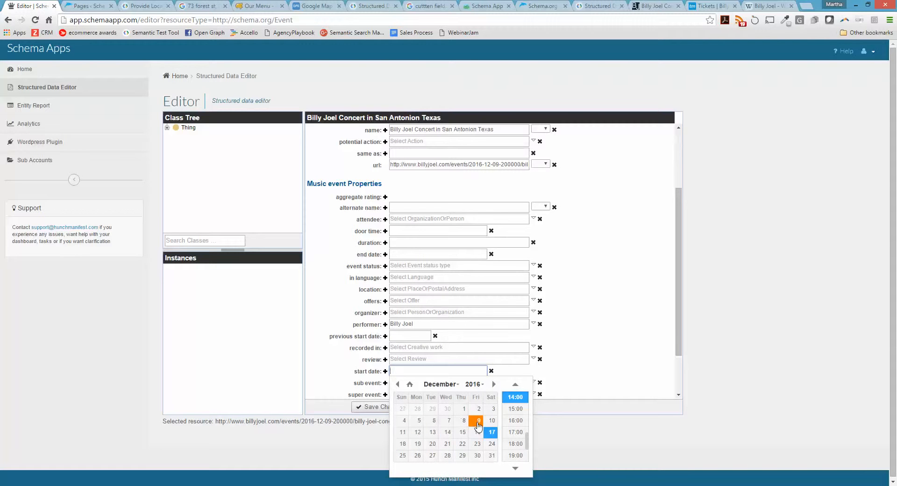
{"action": "left_click", "coordinate": [478, 421]}
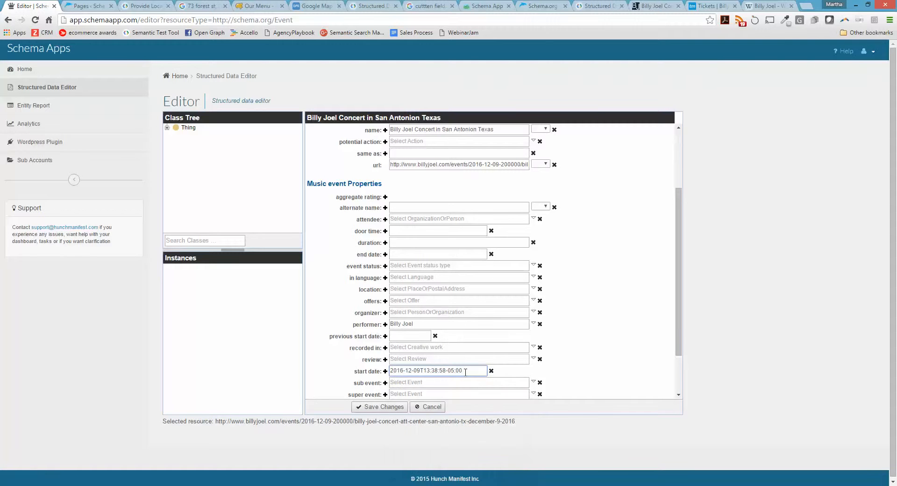
{"action": "left_click", "coordinate": [438, 370]}
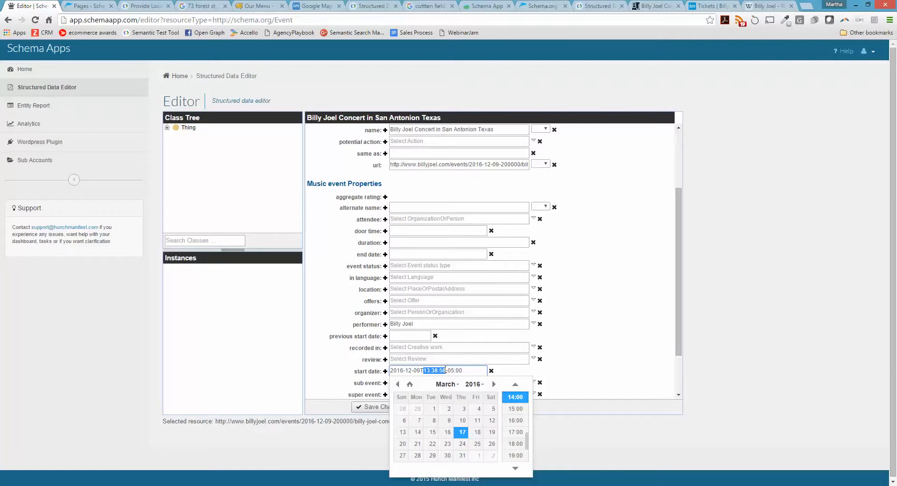
{"action": "type", "text": "20"}
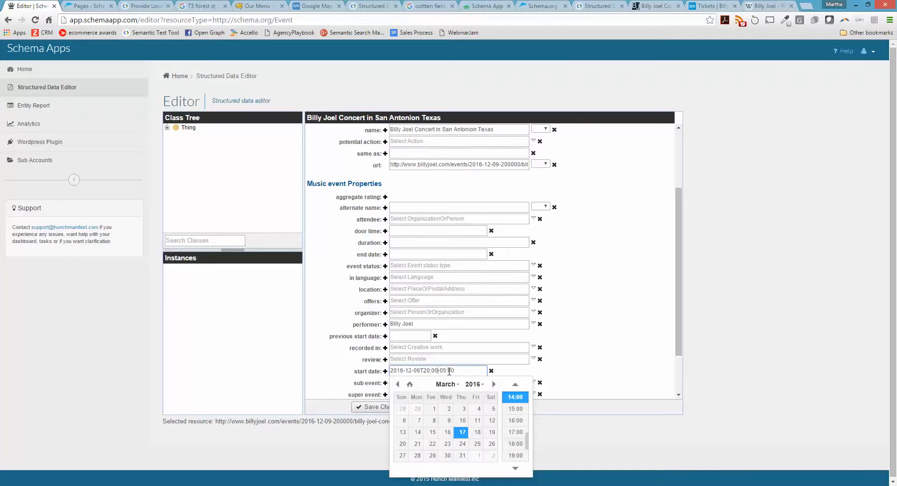
{"action": "mouse_move", "coordinate": [464, 383]}
{"action": "type", "text": "-06"}
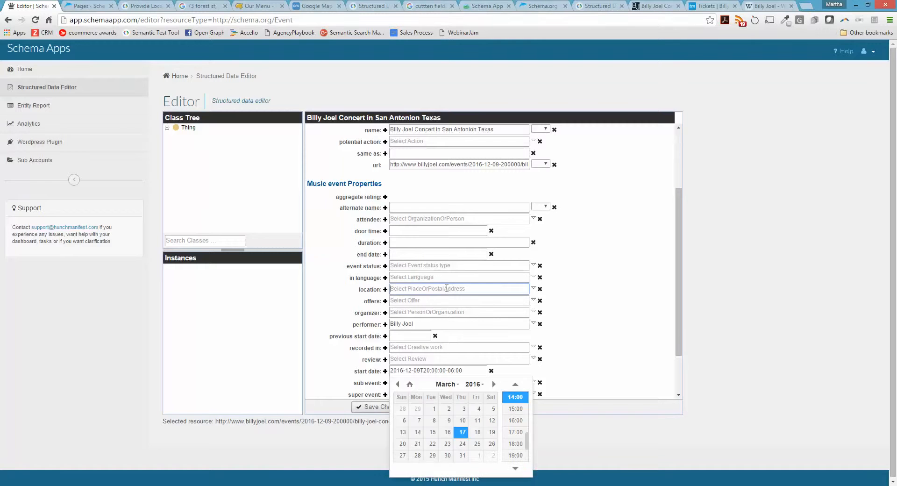
{"action": "left_click", "coordinate": [458, 289]}
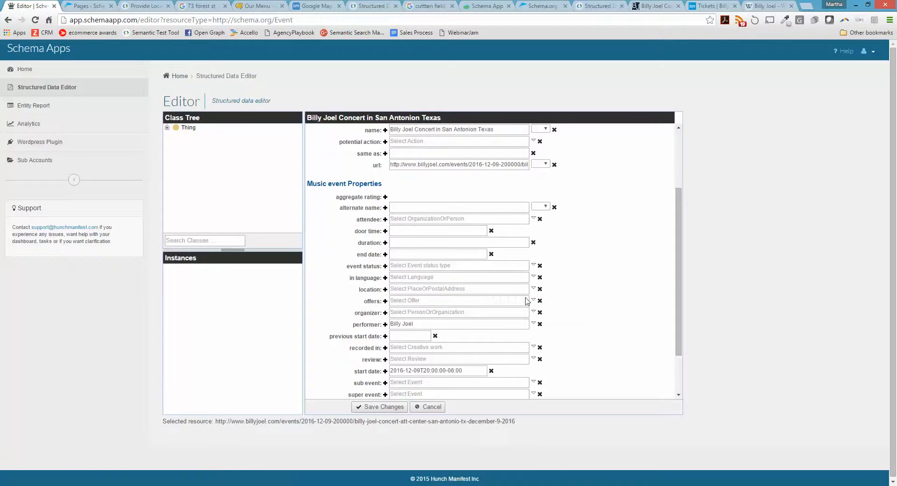
- Create the location AT&T Center as a Place and confirm it
{"action": "left_click", "coordinate": [385, 289]}
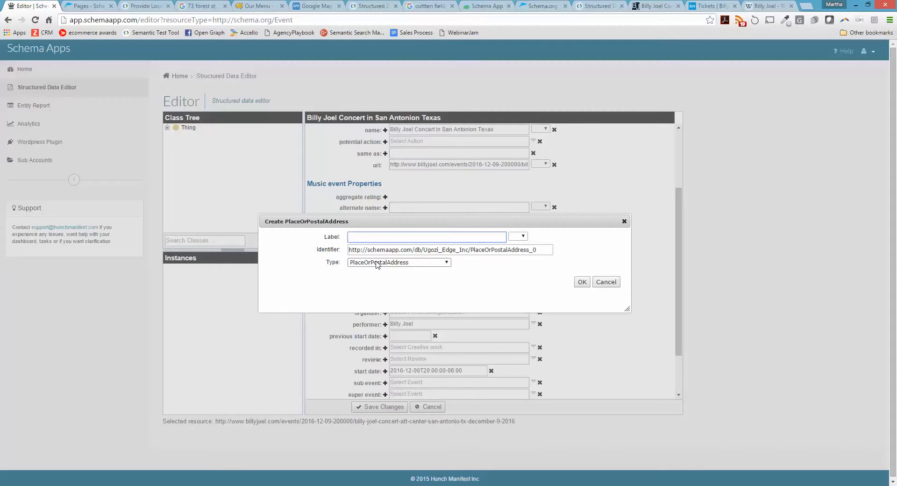
{"action": "type", "text": "AT&T Center"}
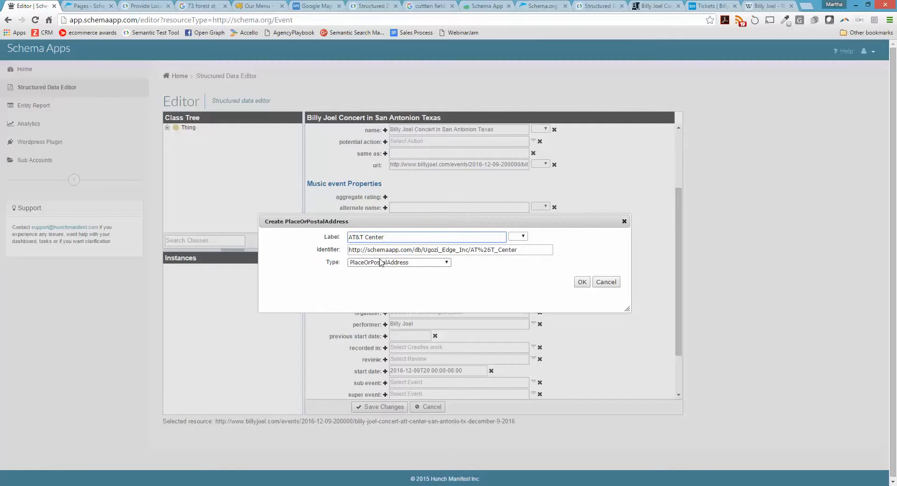
{"action": "left_click", "coordinate": [446, 263]}
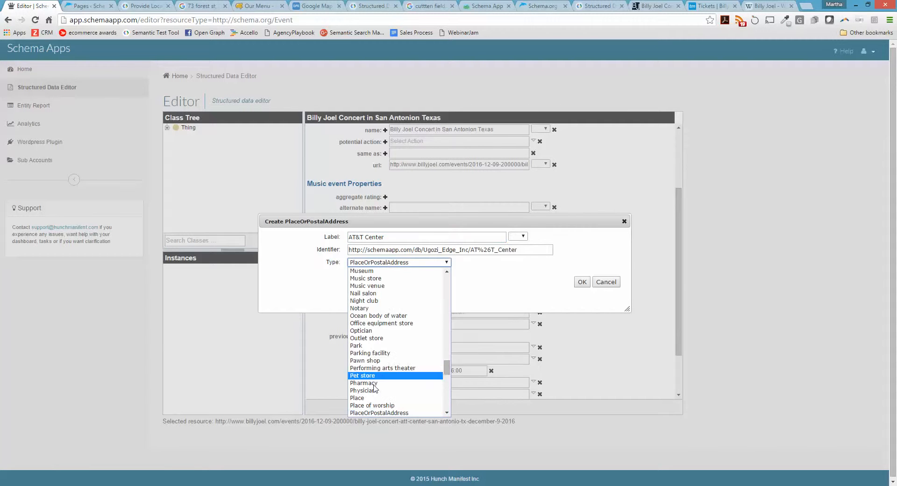
{"action": "left_click", "coordinate": [357, 398]}
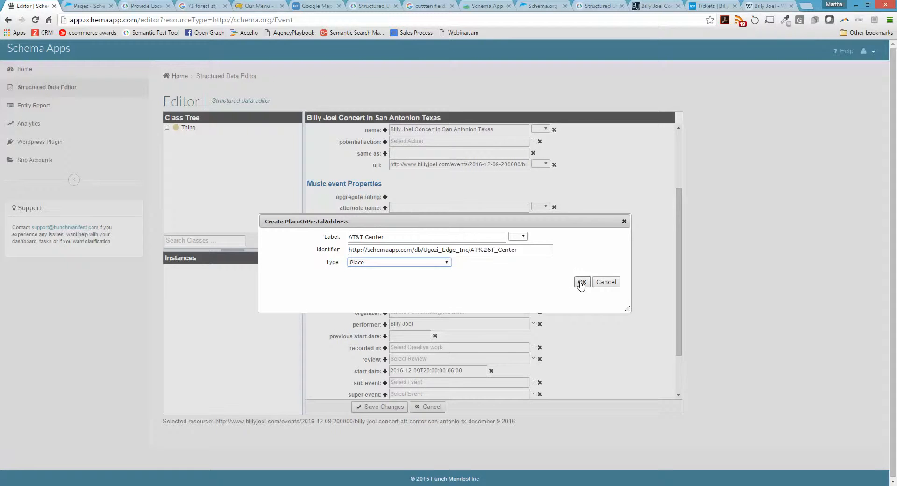
{"action": "left_click", "coordinate": [581, 281]}
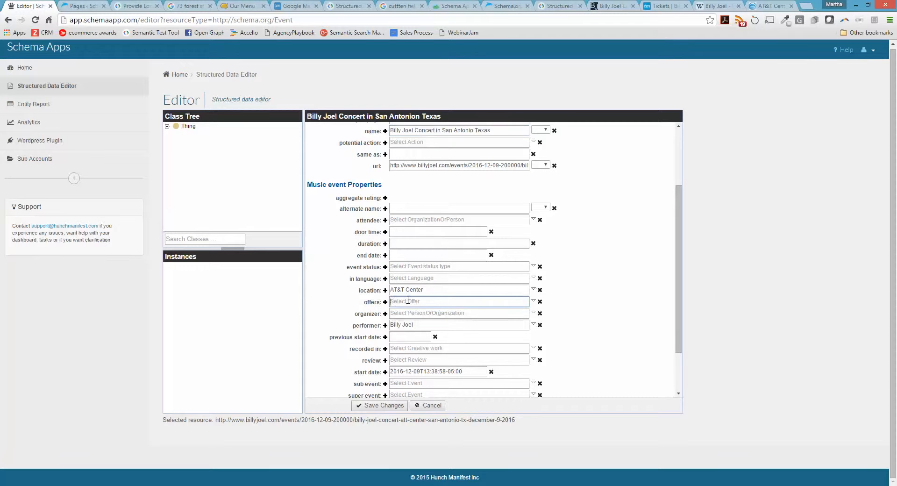
- Create a ticket offer named Balcony Level
{"action": "left_click", "coordinate": [458, 302]}
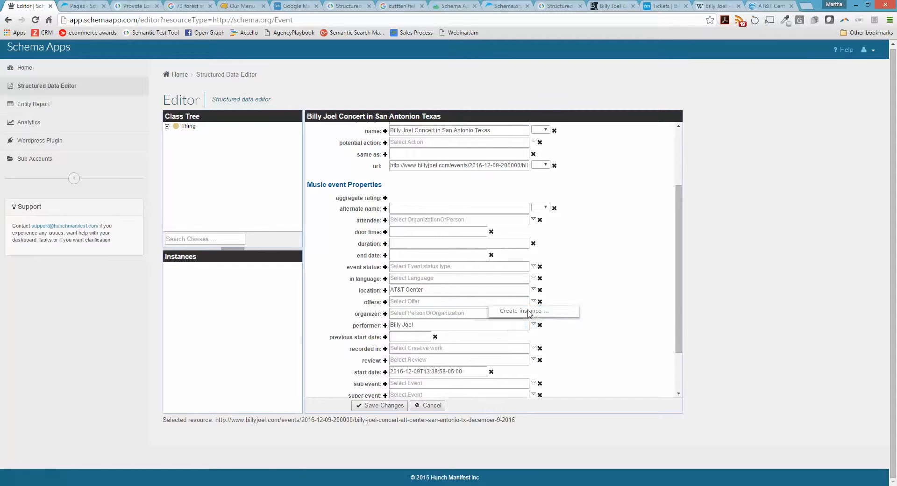
{"action": "left_click", "coordinate": [524, 311]}
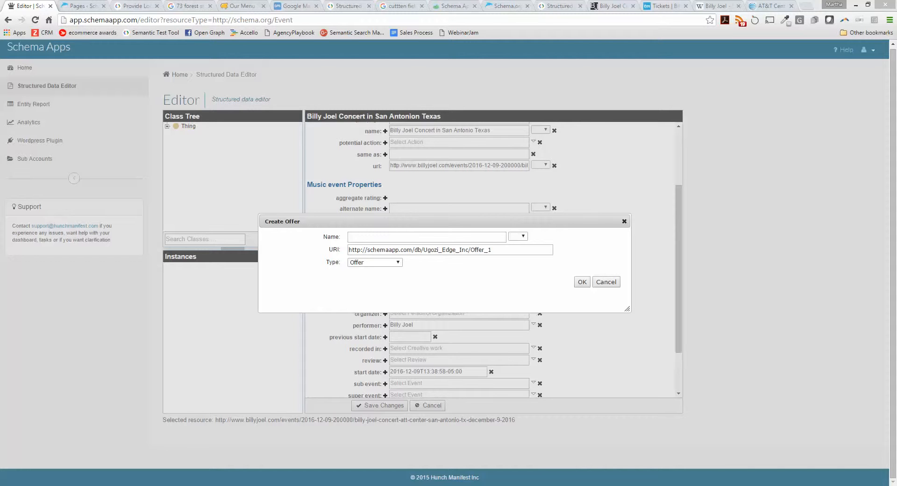
{"action": "left_click", "coordinate": [426, 237]}
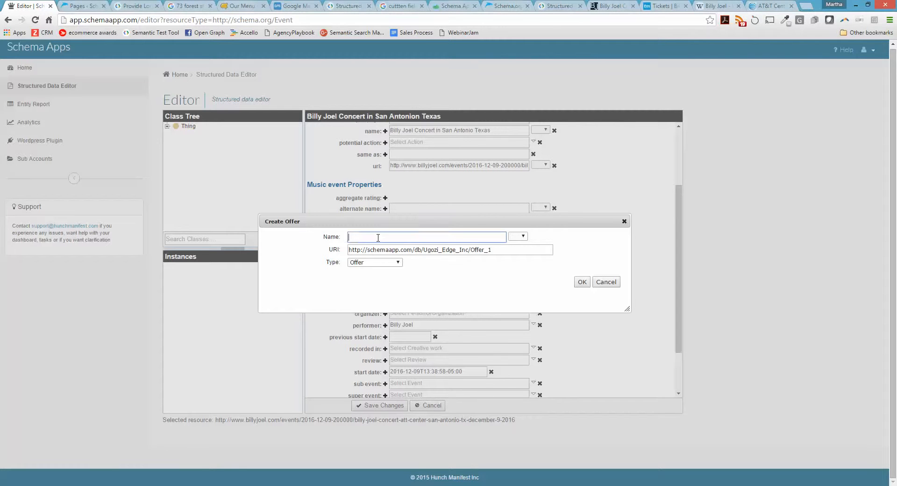
{"action": "type", "text": "Balcony Level"}
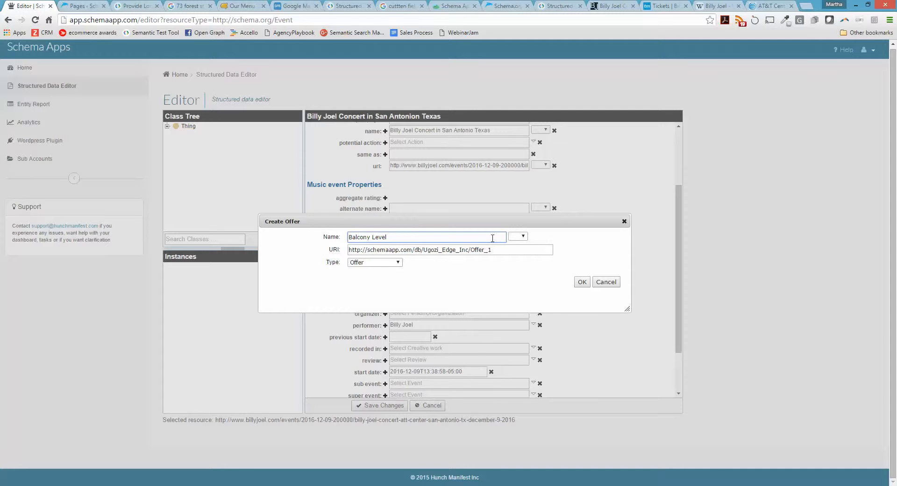
{"action": "left_click", "coordinate": [449, 249]}
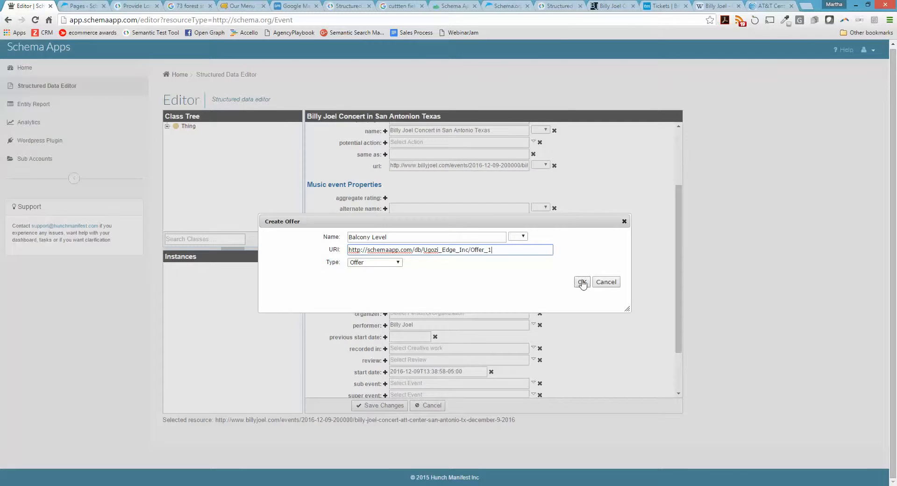
{"action": "left_click", "coordinate": [582, 281]}
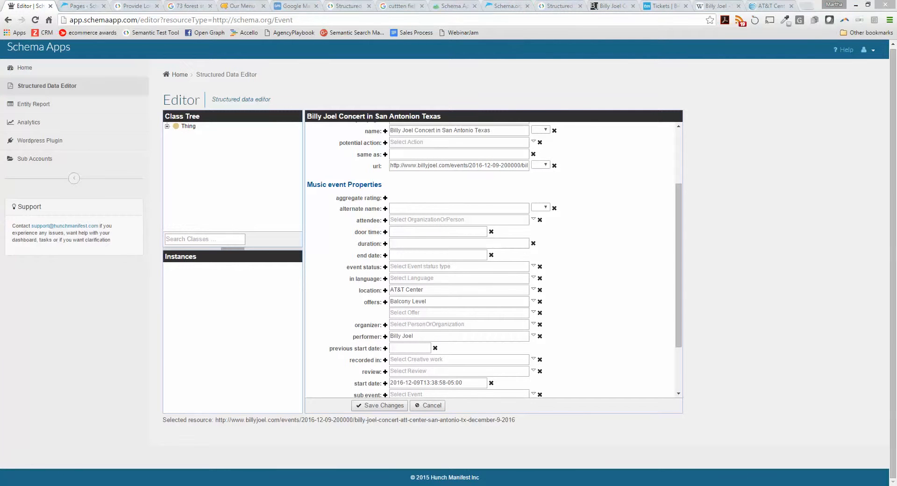
{"action": "mouse_move", "coordinate": [153, 245]}
{"action": "type", "text": "Back Floor Seat"}
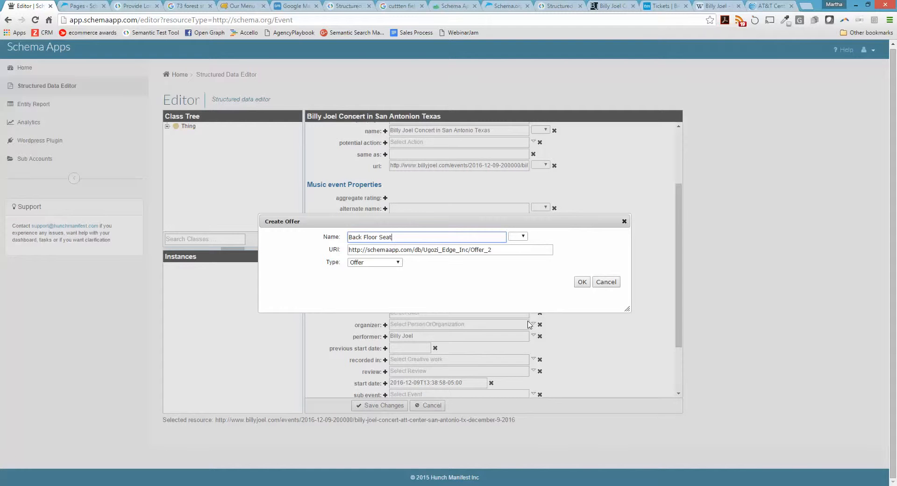
- Create a second ticket offer named Back Floor Seating
{"action": "type", "text": "ing"}
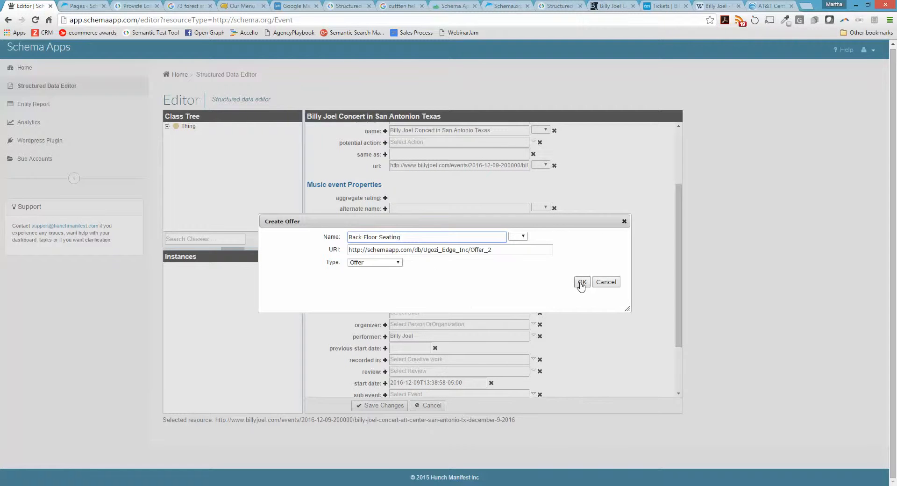
{"action": "left_click", "coordinate": [581, 281]}
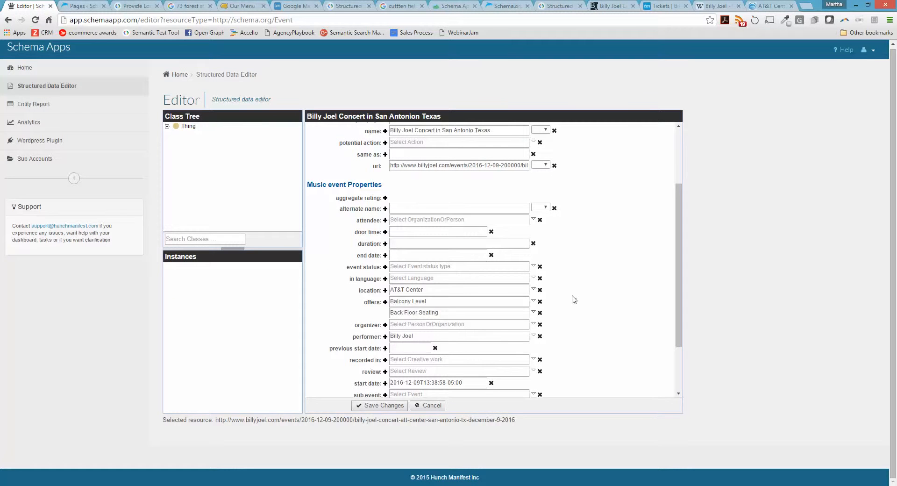
{"action": "left_click", "coordinate": [458, 325]}
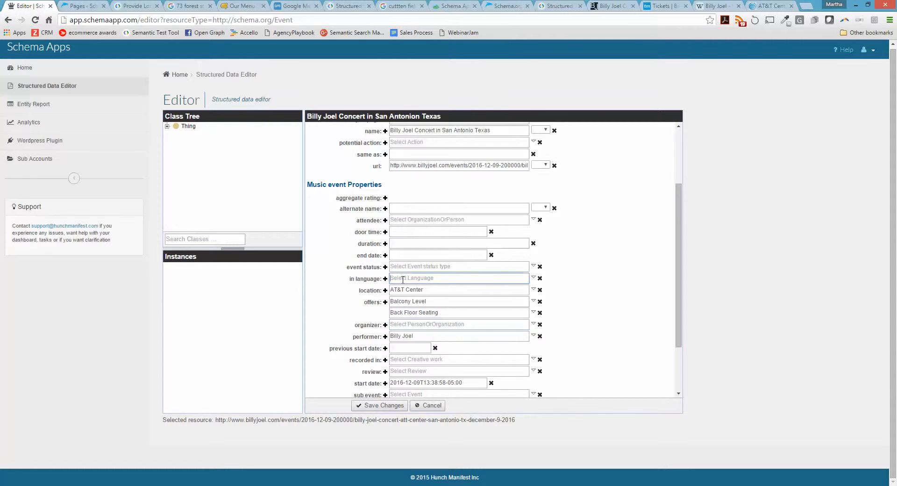
- Create a language entry named French and look up its Wikipedia page for the URI
{"action": "left_click", "coordinate": [534, 279]}
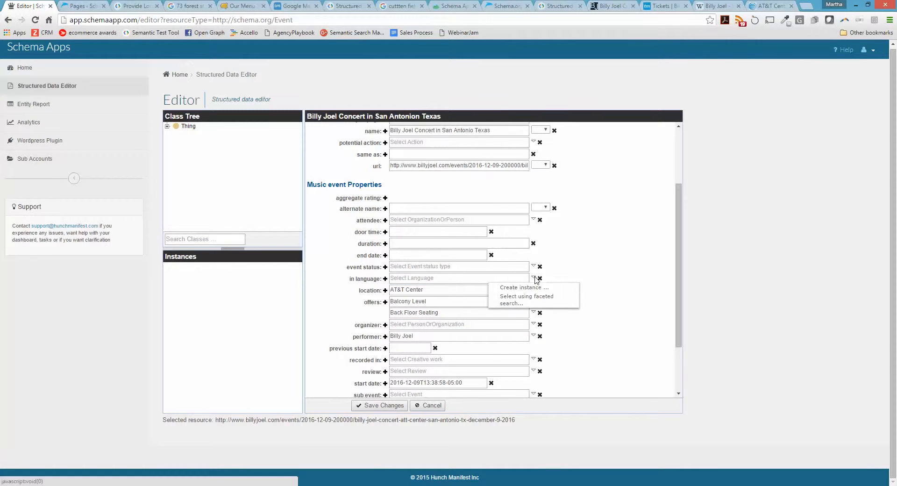
{"action": "left_click", "coordinate": [458, 277]}
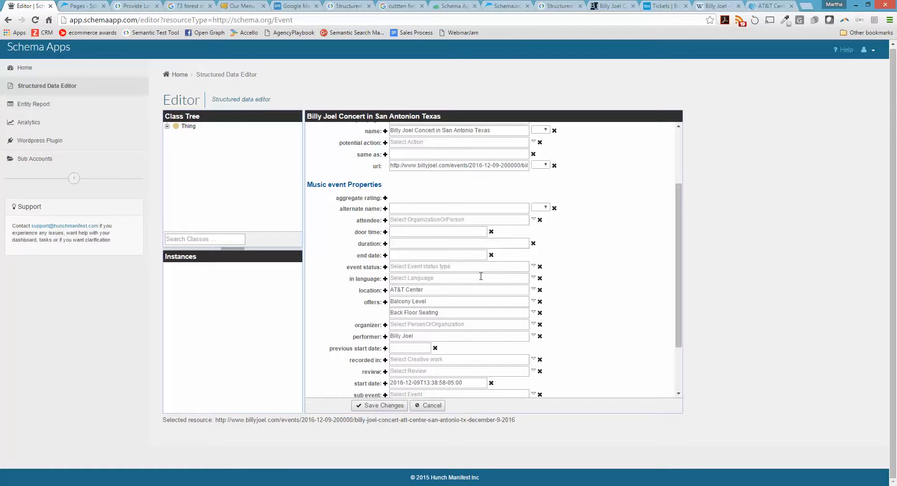
{"action": "left_click", "coordinate": [534, 279]}
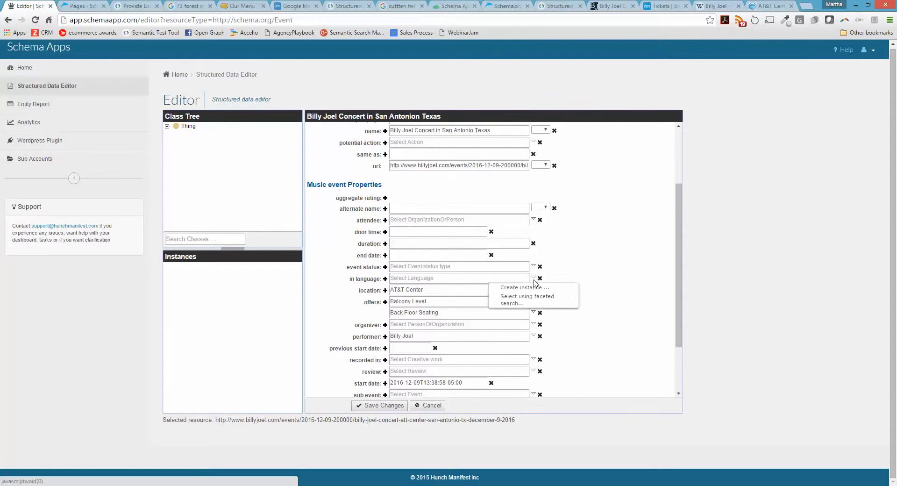
{"action": "left_click", "coordinate": [523, 287]}
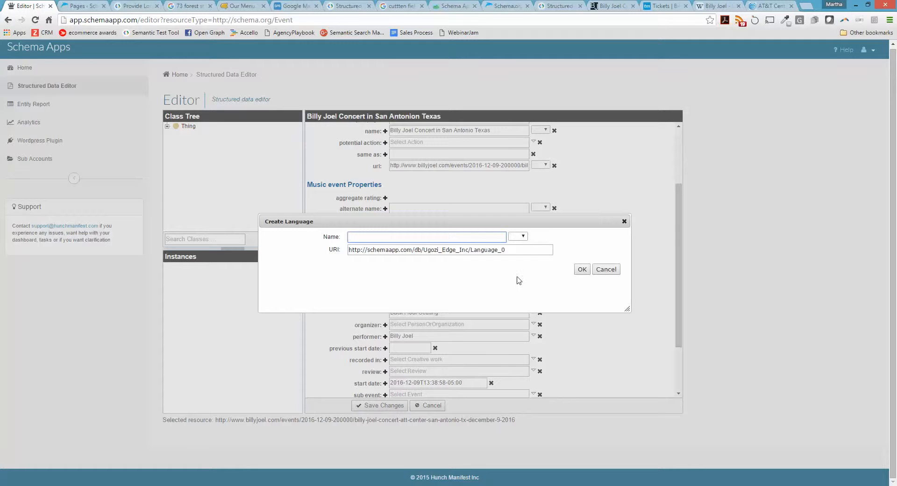
{"action": "type", "text": "French language"}
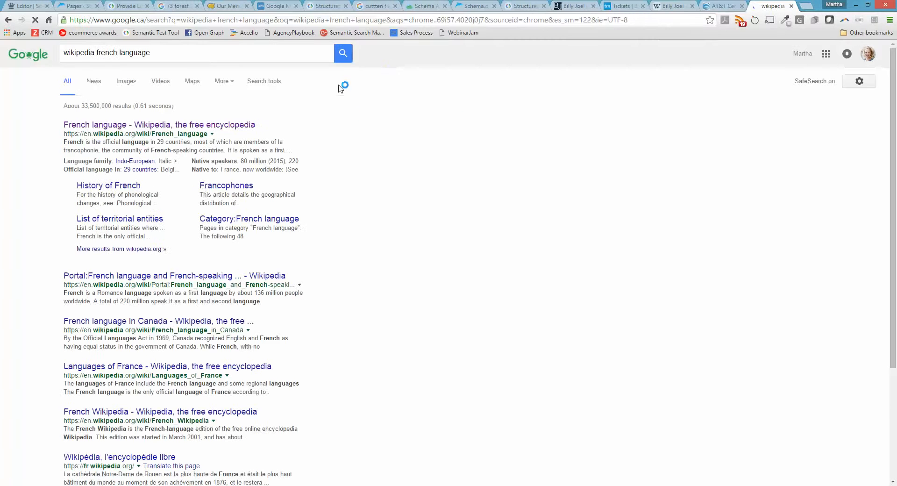
{"action": "left_click", "coordinate": [159, 124]}
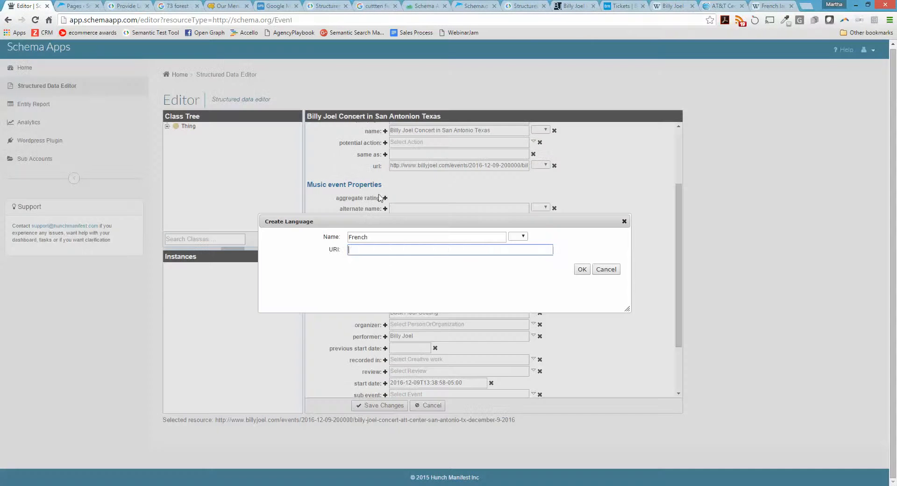
- Confirm French as language and save the event despite the price constraint warning
{"action": "left_click", "coordinate": [582, 269]}
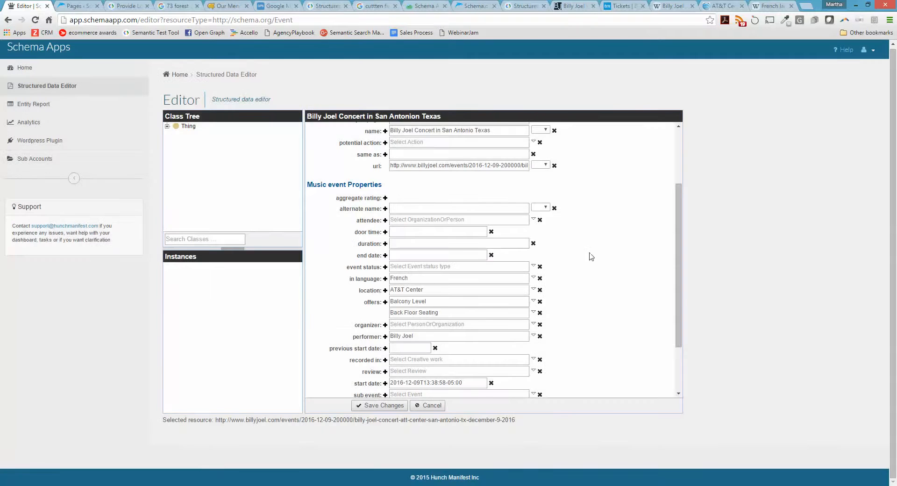
{"action": "scroll", "scroll_direction": "down", "scroll_amount": 3}
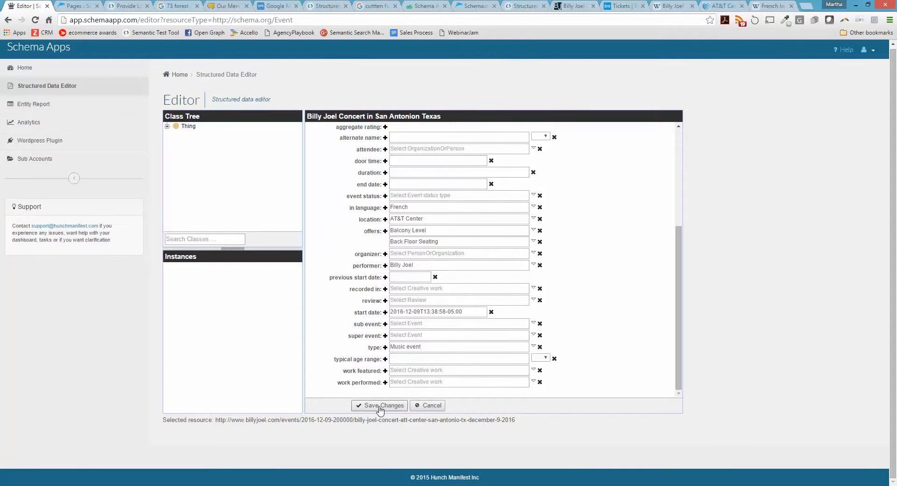
{"action": "left_click", "coordinate": [379, 405]}
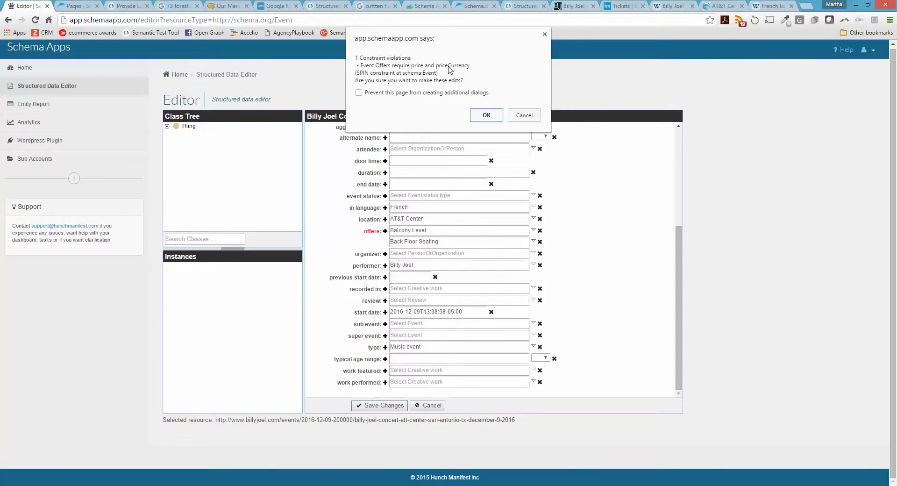
{"action": "left_click", "coordinate": [486, 115]}
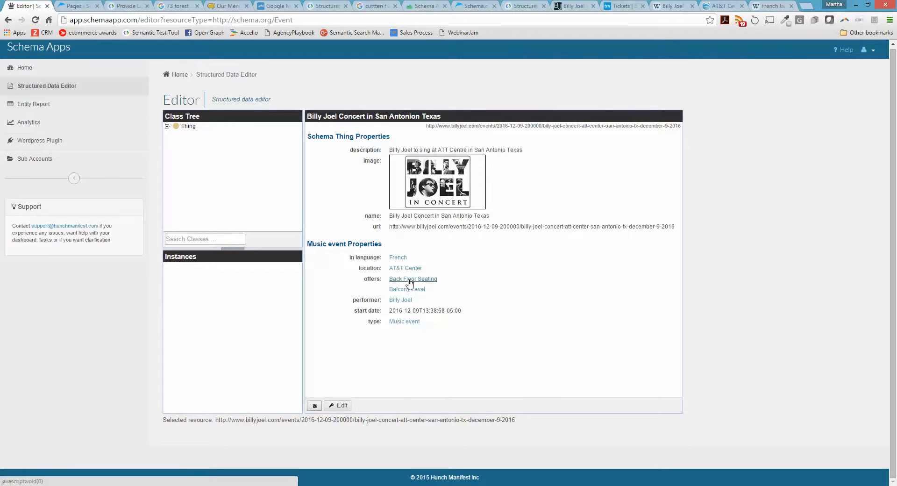
{"action": "mouse_move", "coordinate": [413, 278]}
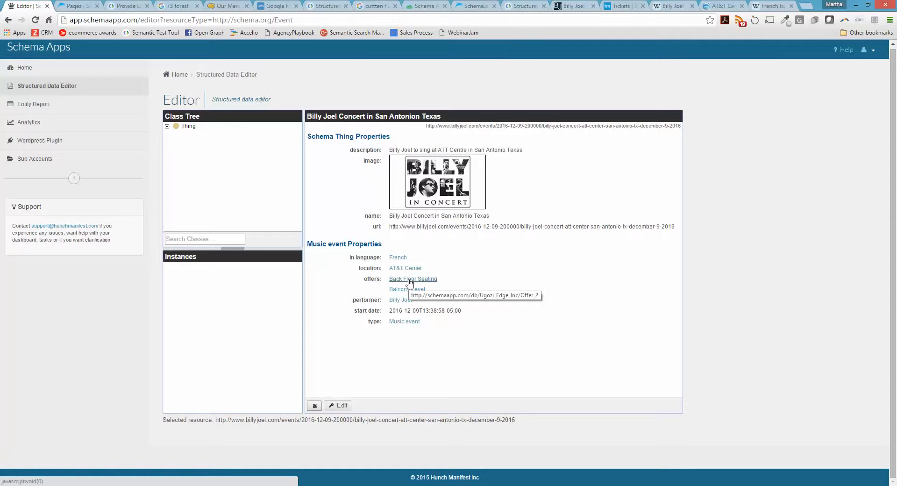
- Open the Back Floor Seating offer for editing and reach the valid-from field
{"action": "left_click", "coordinate": [412, 278]}
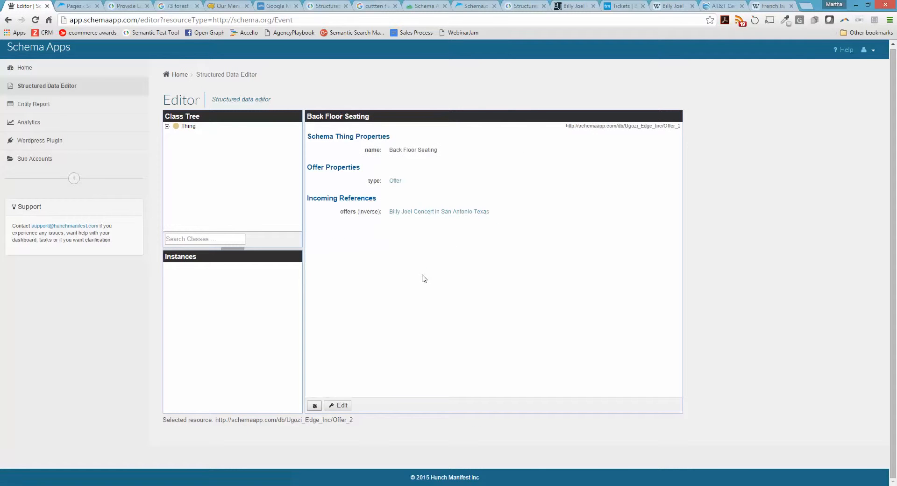
{"action": "left_click", "coordinate": [339, 406]}
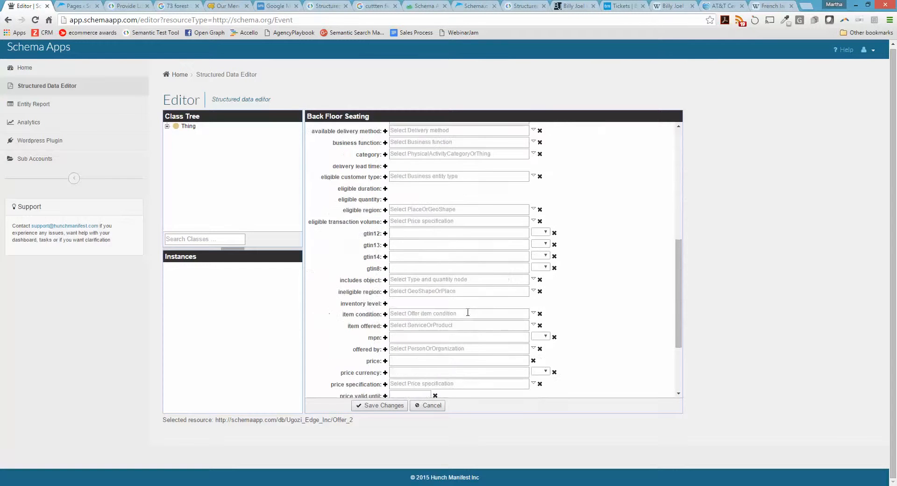
{"action": "scroll", "scroll_direction": "down", "scroll_amount": 3}
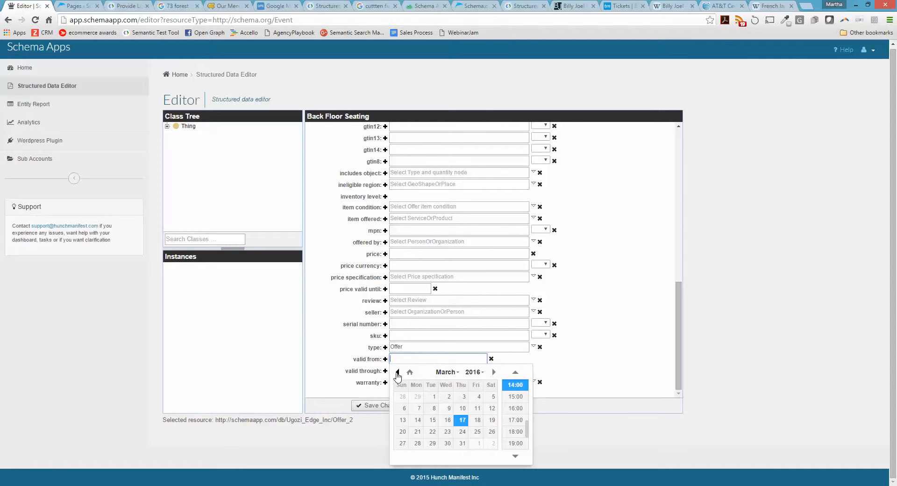
- Set valid from to February 5, 2016 with a time of day
{"action": "left_click", "coordinate": [398, 372]}
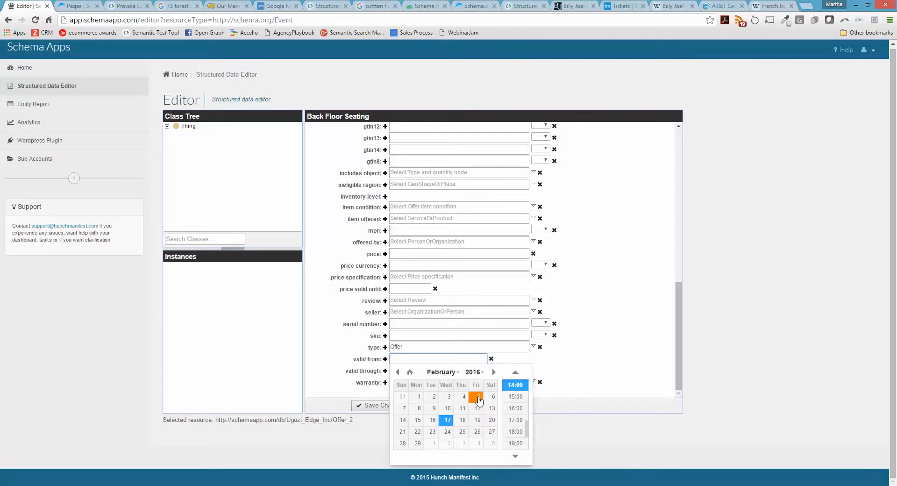
{"action": "left_click", "coordinate": [477, 396]}
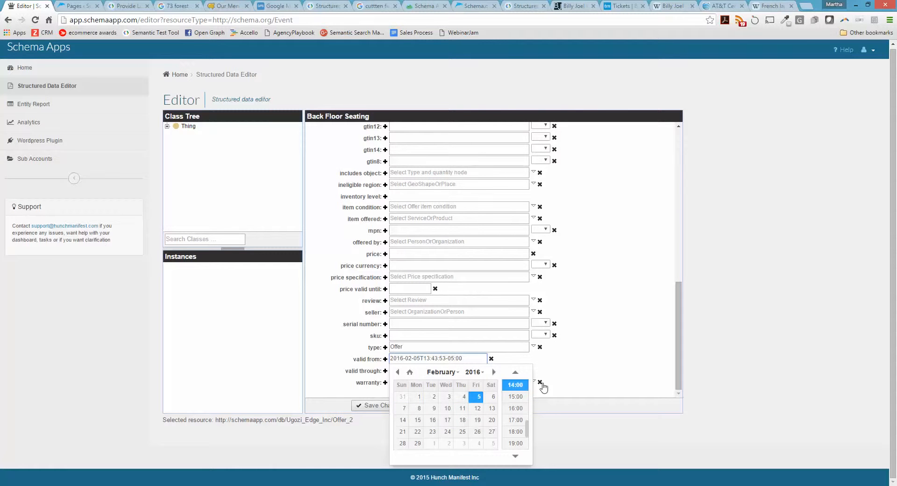
{"action": "mouse_move", "coordinate": [541, 389]}
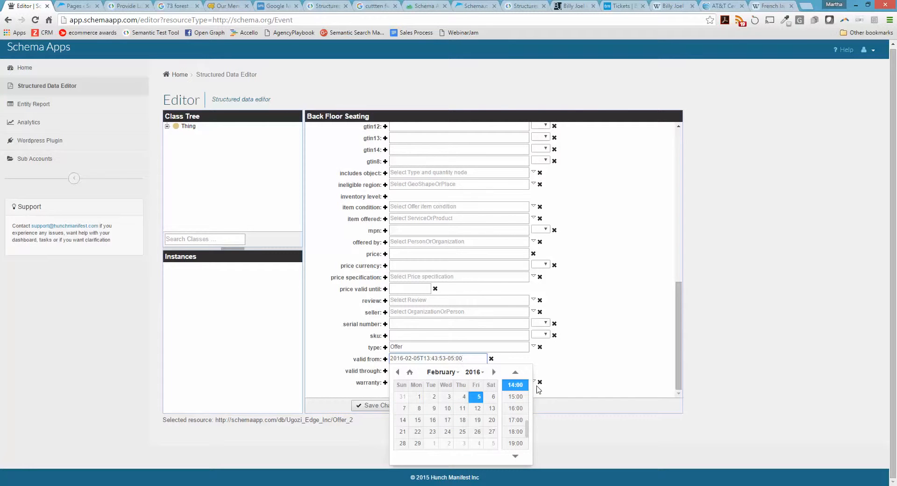
{"action": "mouse_move", "coordinate": [527, 396]}
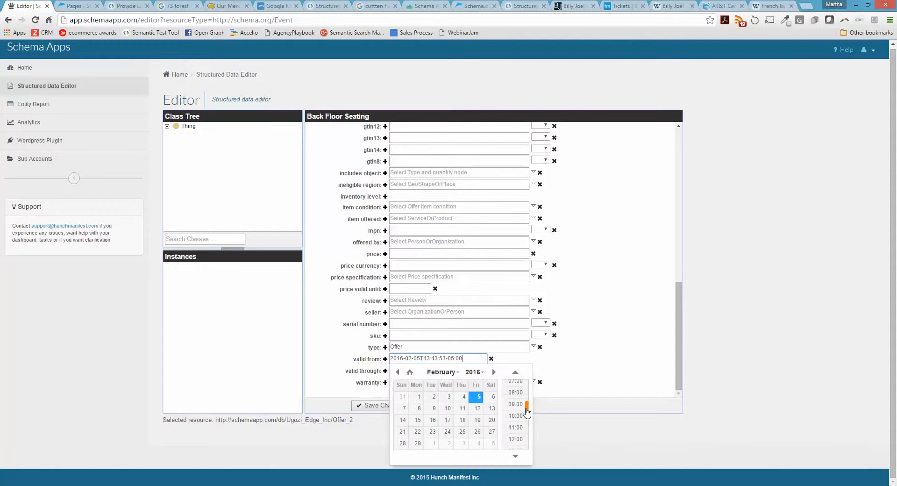
{"action": "left_click", "coordinate": [514, 416]}
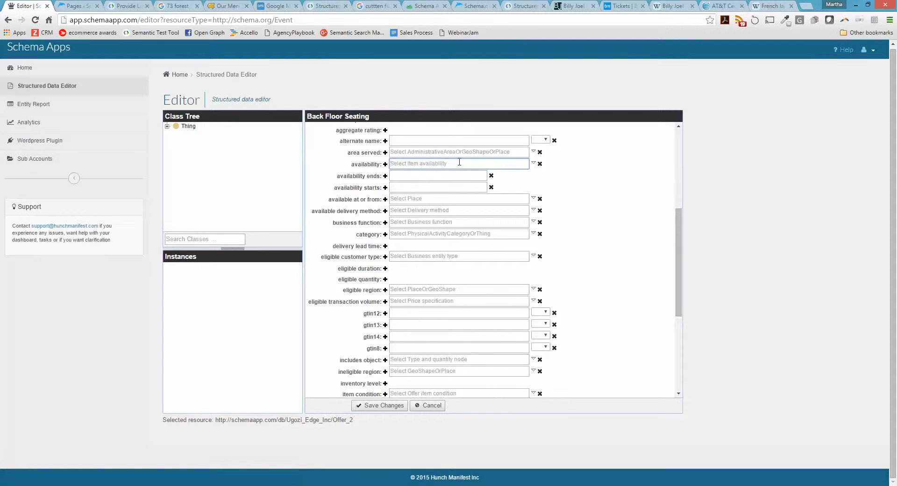
- Mark the Back Floor Seating offer In stock and begin its price entry with 15
{"action": "type", "text": "n"}
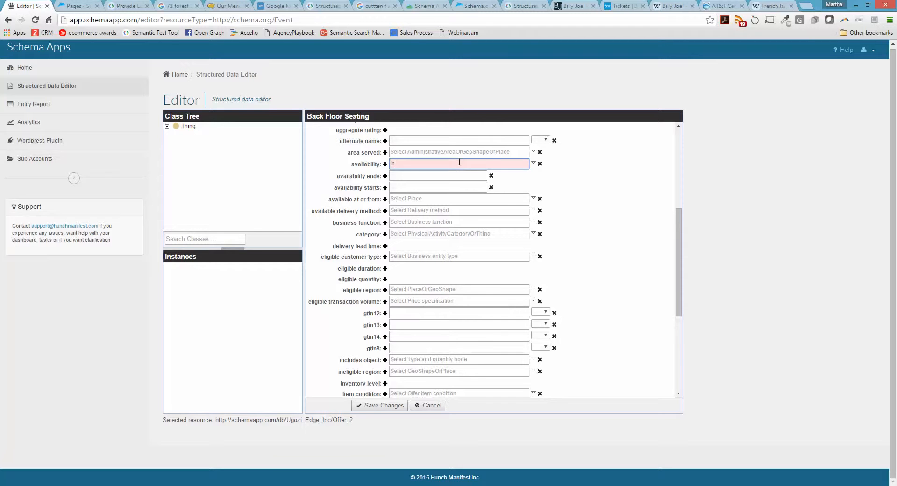
{"action": "type", "text": "In"}
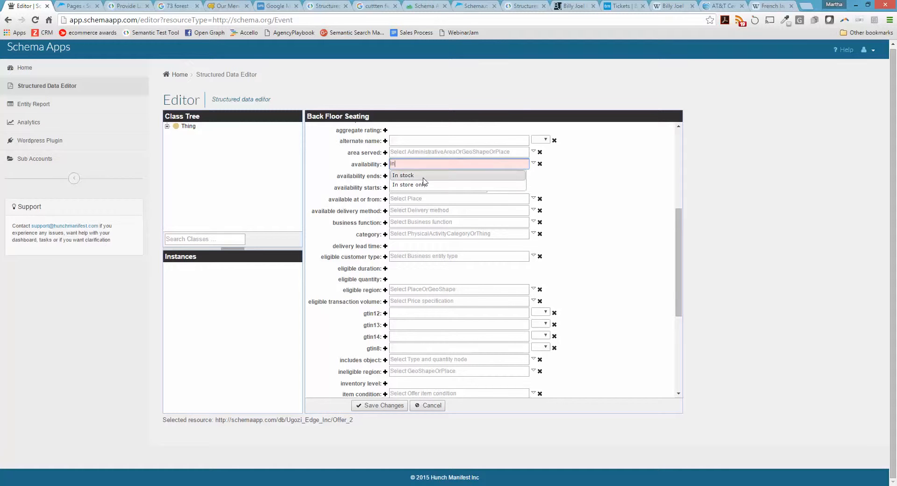
{"action": "left_click", "coordinate": [404, 174]}
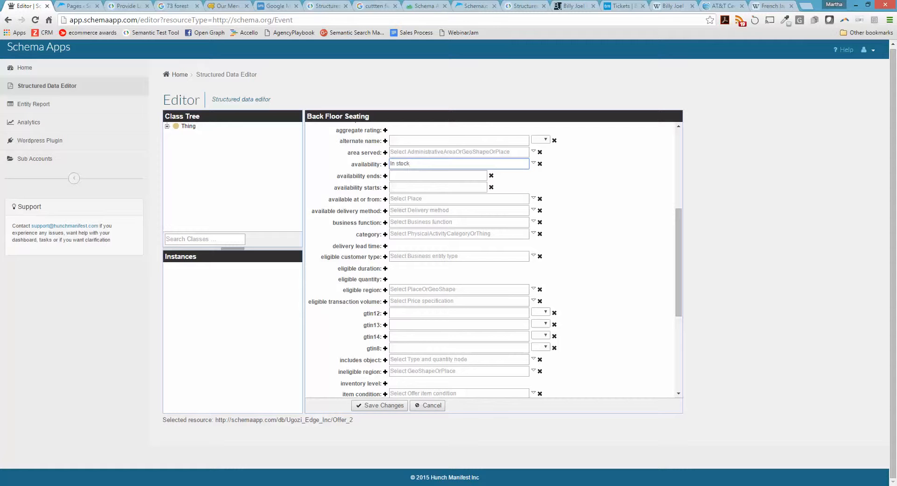
{"action": "mouse_move", "coordinate": [36, 268]}
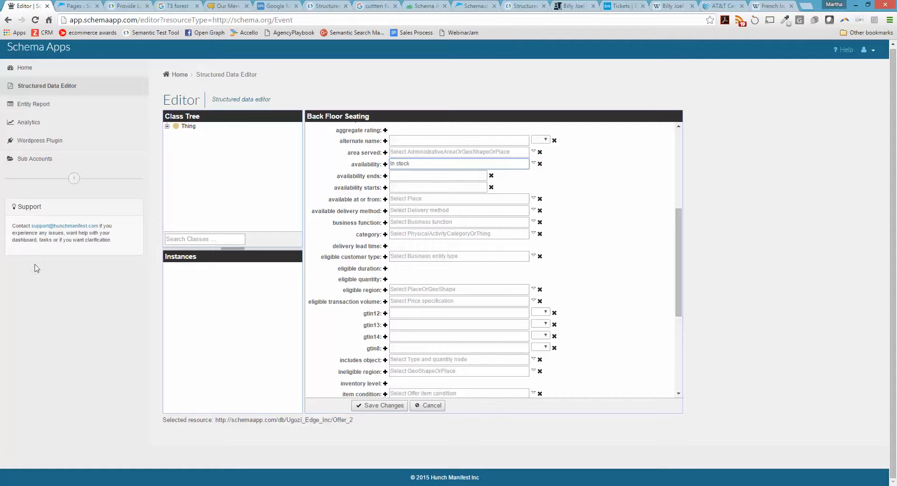
{"action": "scroll", "scroll_direction": "down", "scroll_amount": 3}
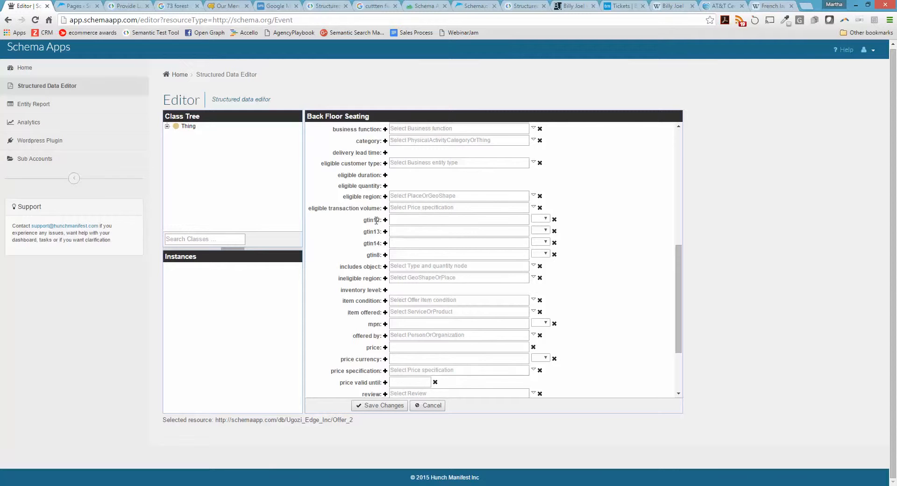
{"action": "scroll", "scroll_direction": "down", "scroll_amount": 3}
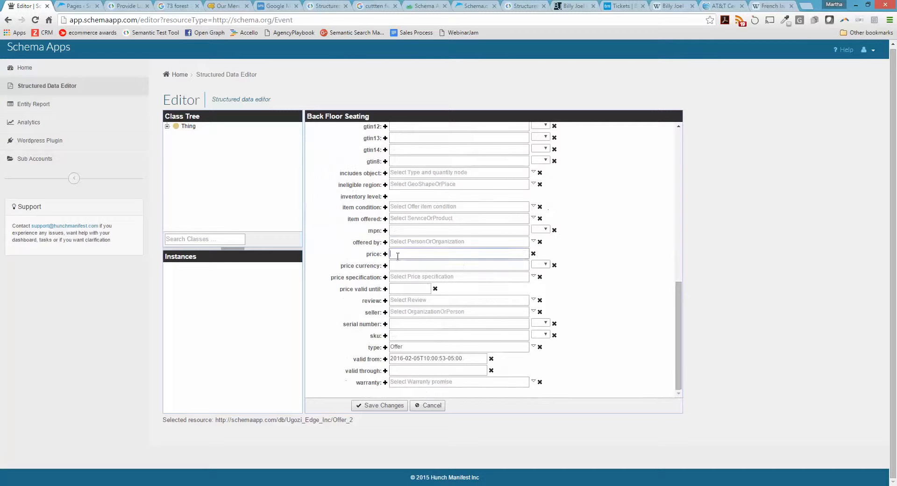
{"action": "left_click", "coordinate": [458, 253]}
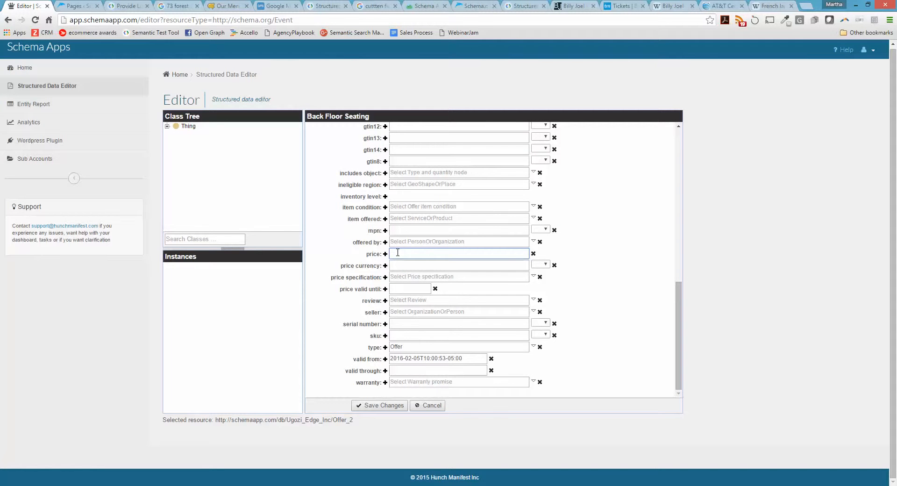
{"action": "type", "text": "15"}
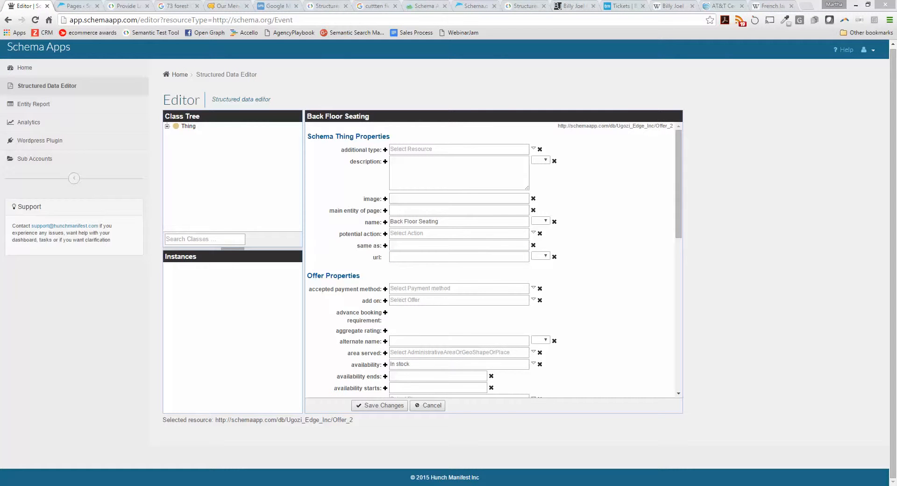
{"action": "mouse_move", "coordinate": [377, 273]}
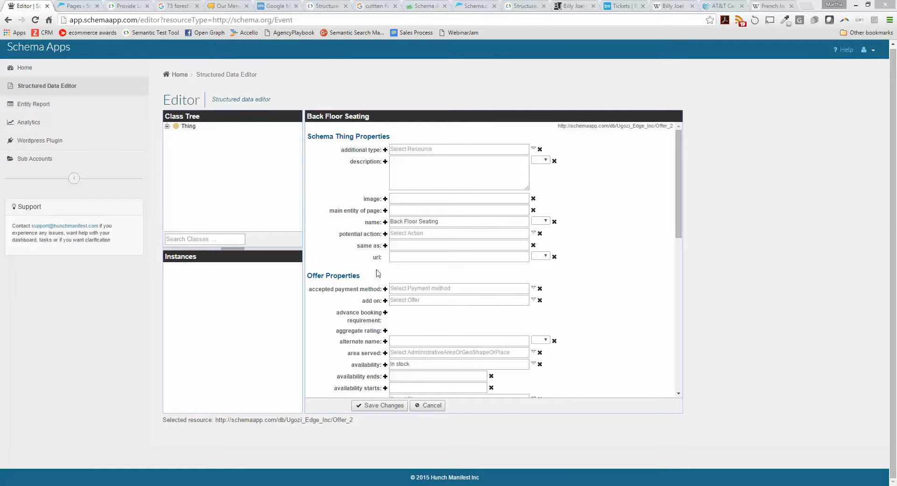
{"action": "type", "text": "https://en.wikipedia.org/wiki/French_language"}
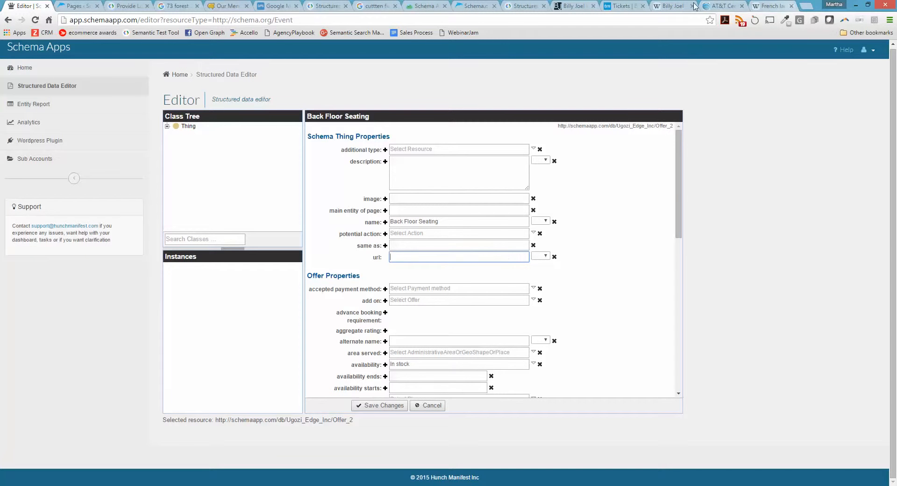
- Grab the Ticketmaster concert page address to use as the offer URL
{"action": "left_click", "coordinate": [624, 6]}
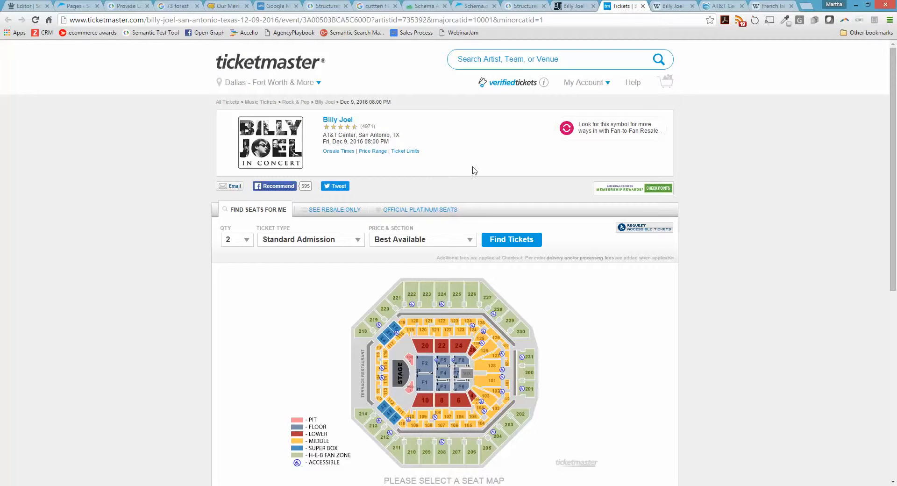
{"action": "left_click", "coordinate": [310, 239]}
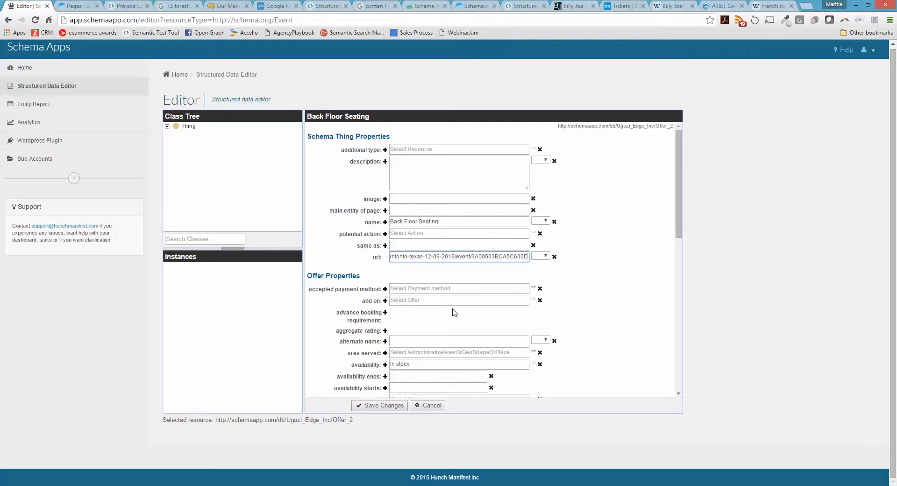
- Save Back Floor Seating with the Ticketmaster link and 152.89 USD, then return to the concert event
{"action": "left_click", "coordinate": [380, 405]}
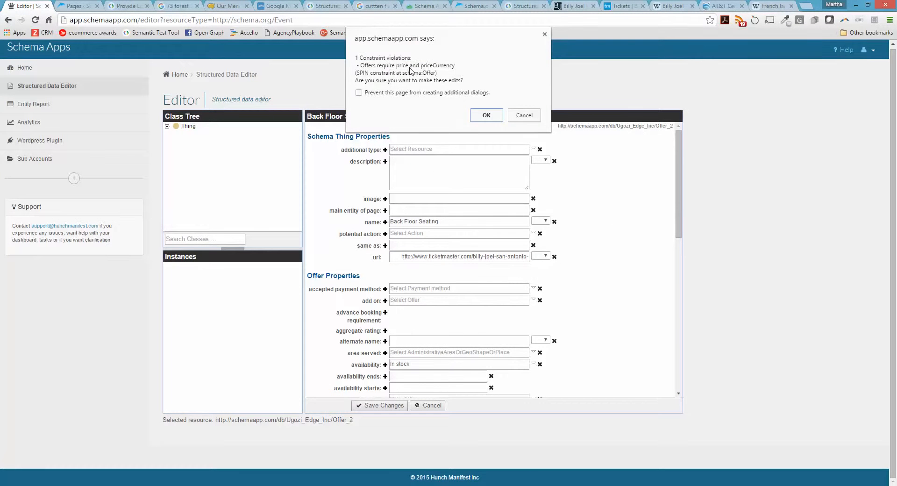
{"action": "left_click", "coordinate": [486, 115]}
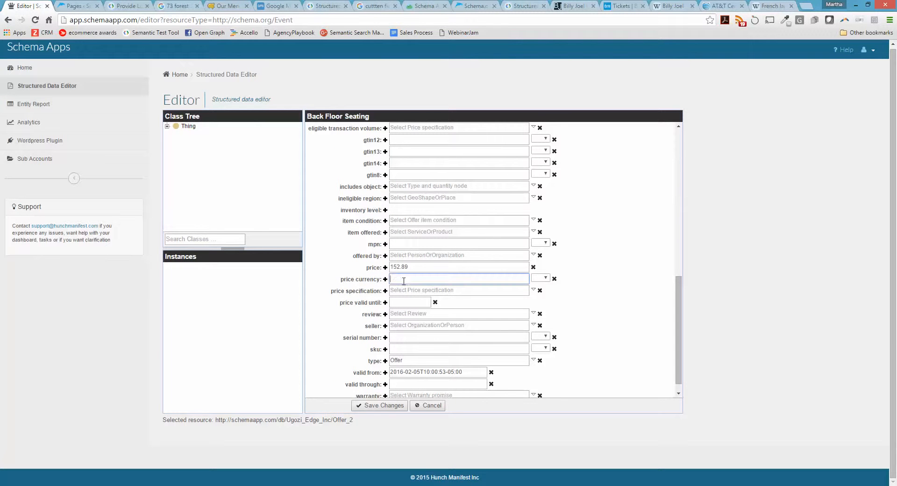
{"action": "type", "text": "USD"}
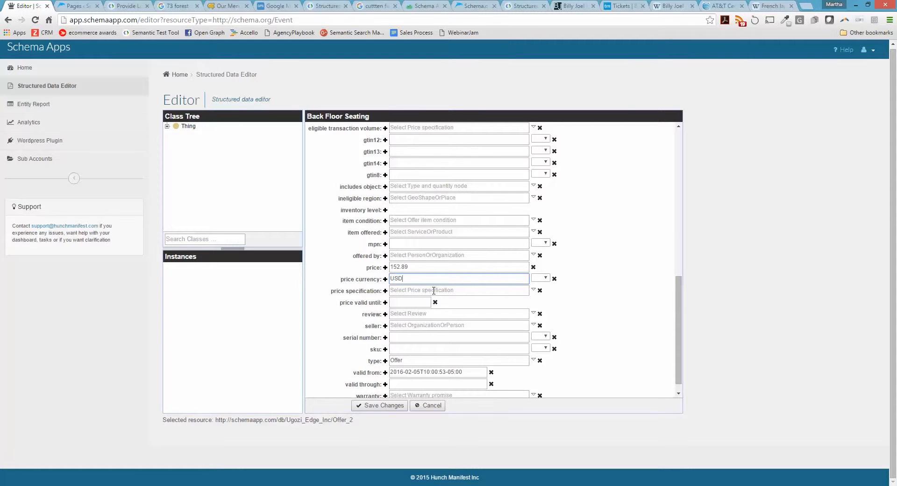
{"action": "mouse_move", "coordinate": [359, 279]}
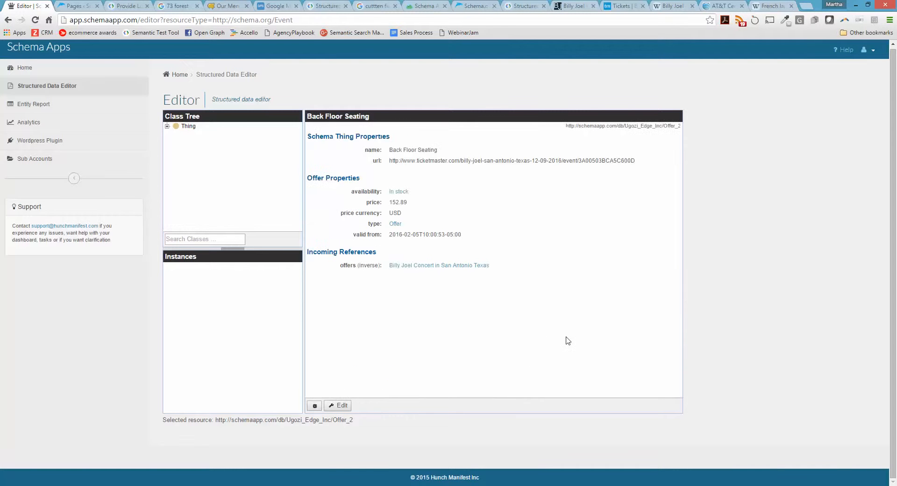
{"action": "mouse_move", "coordinate": [356, 317]}
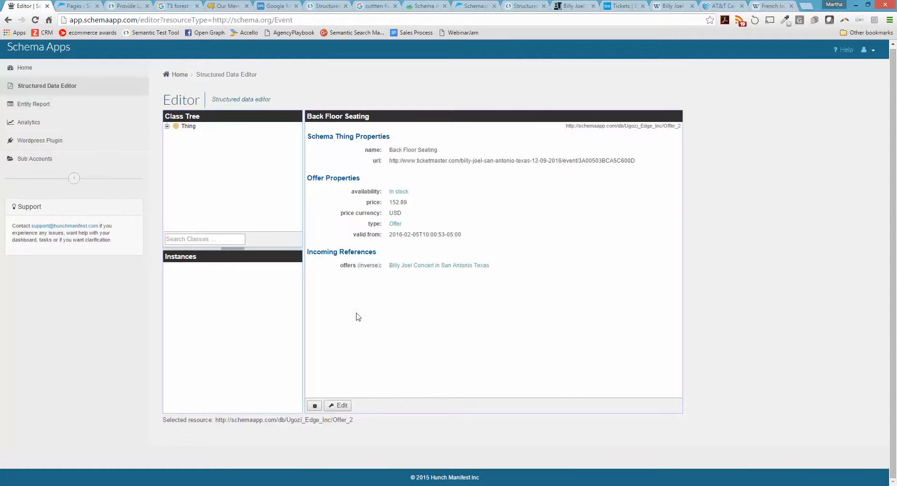
{"action": "left_click", "coordinate": [440, 266]}
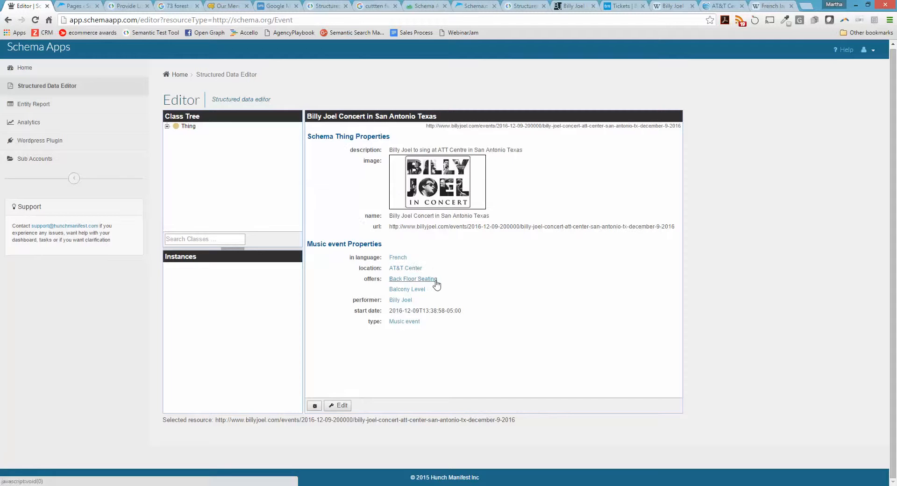
- Give Balcony Level the Ticketmaster URL and a 70.64 USD price, then return to the concert event
{"action": "left_click", "coordinate": [412, 278]}
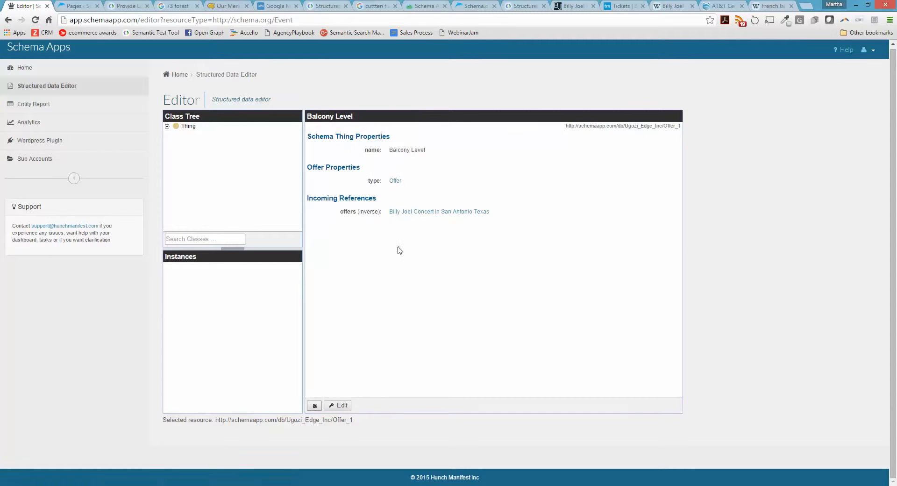
{"action": "left_click", "coordinate": [342, 405]}
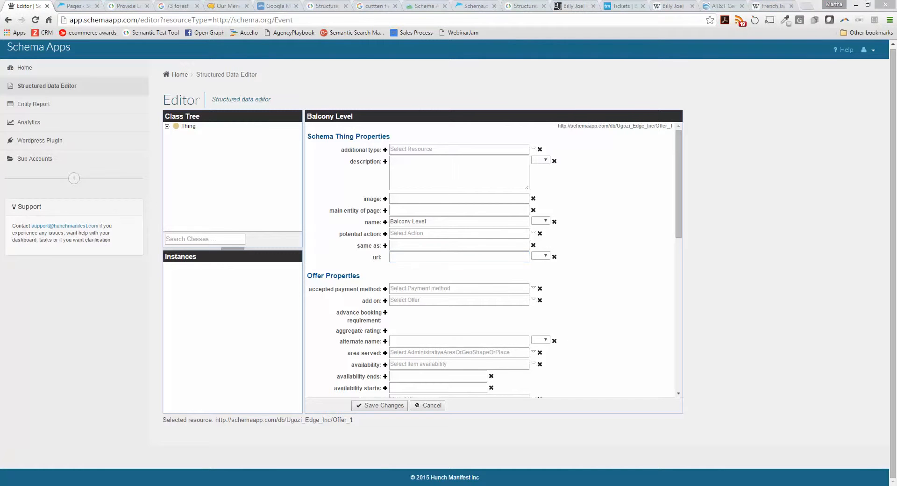
{"action": "mouse_move", "coordinate": [404, 275]}
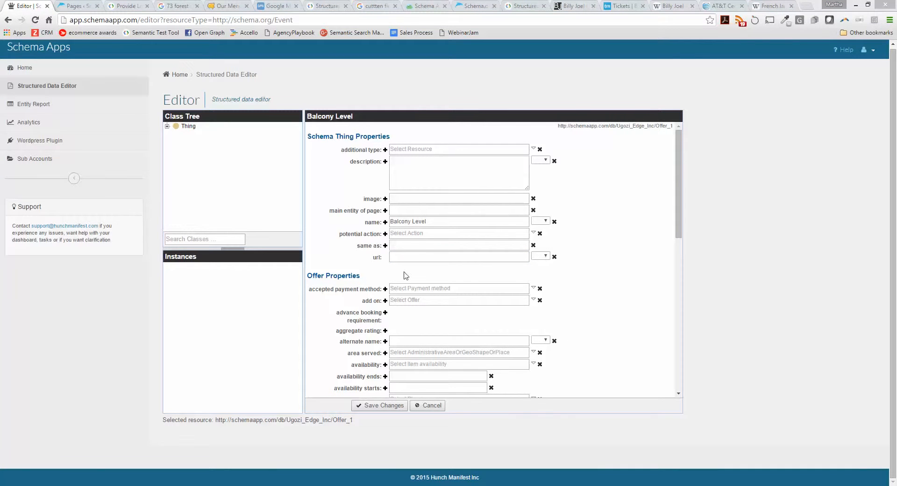
{"action": "type", "text": "antonio-texas-12-09-2016/event/3A00503BCA5C600D"}
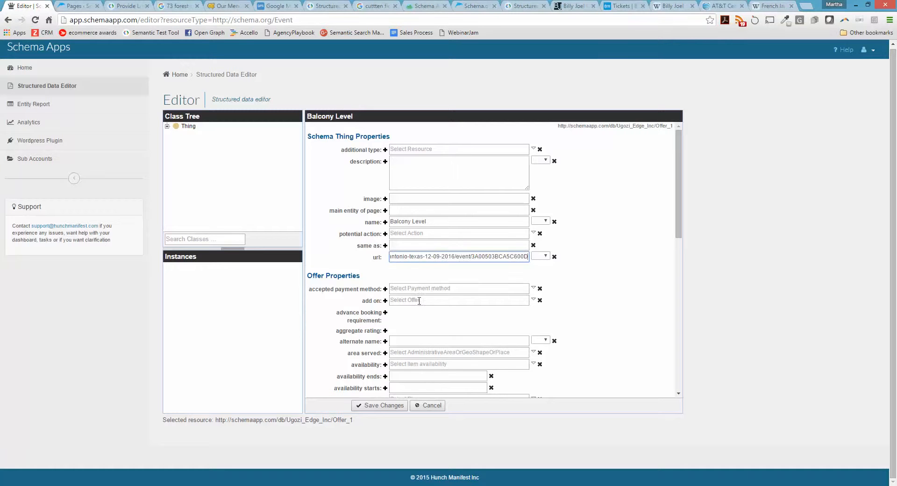
{"action": "scroll", "scroll_direction": "down", "scroll_amount": 3}
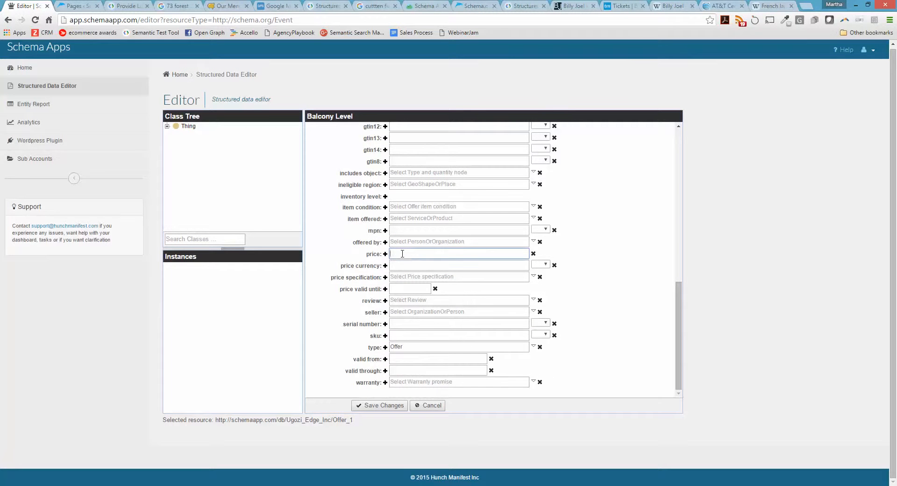
{"action": "type", "text": "7"}
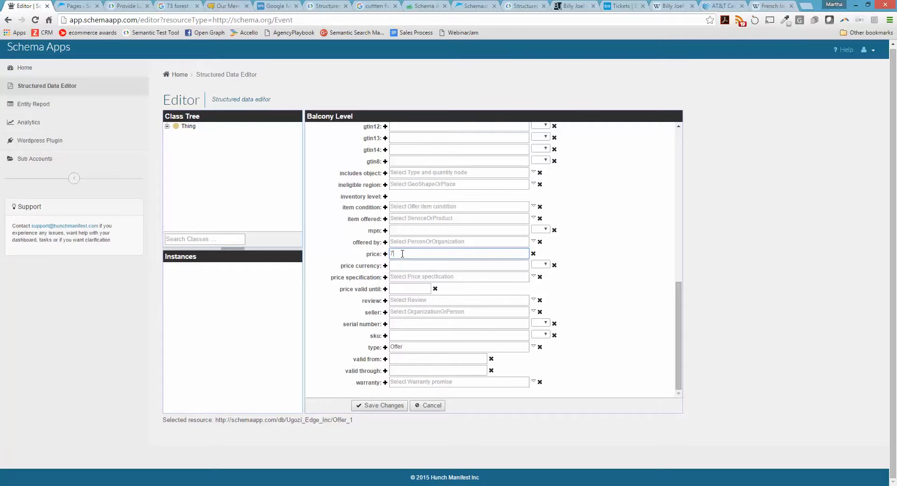
{"action": "type", "text": "0.64"}
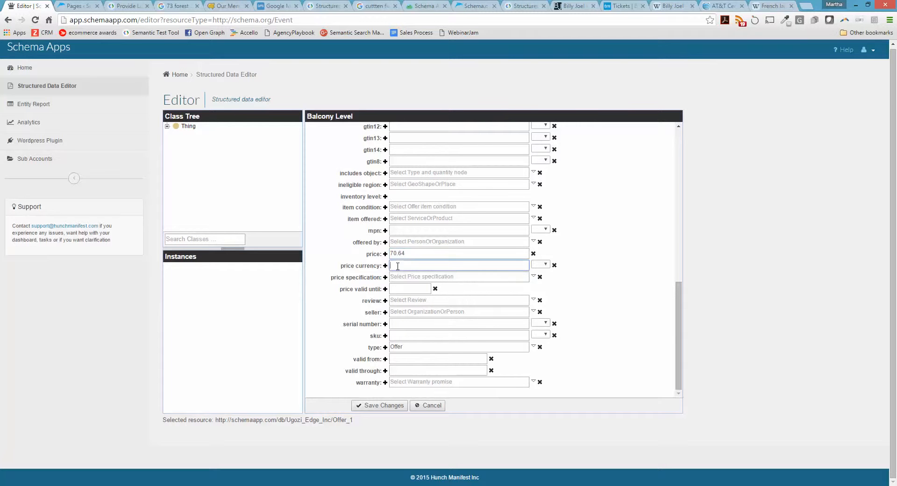
{"action": "type", "text": "USD"}
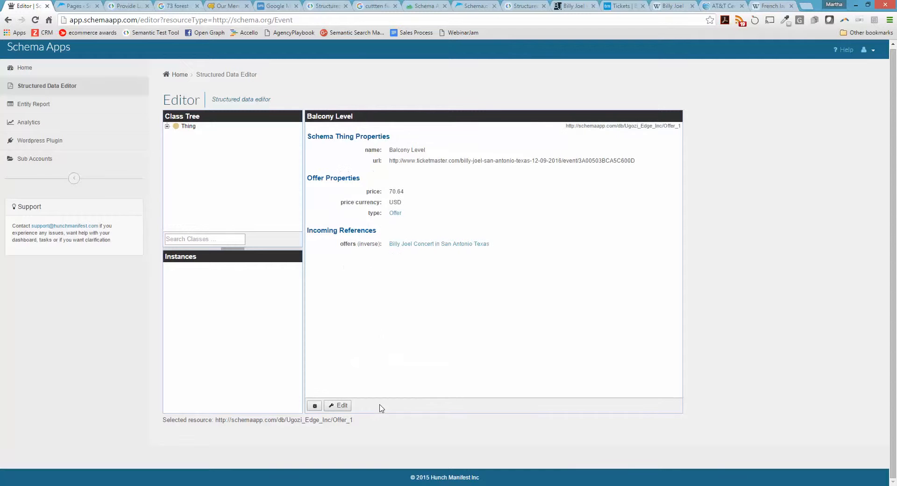
{"action": "left_click", "coordinate": [439, 243]}
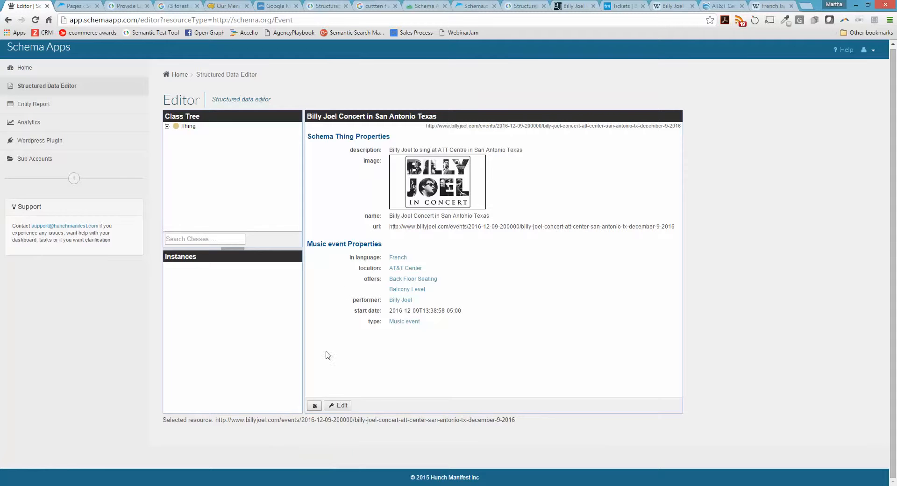
- Validate the concert event's generated JSON-LD in Google Structured Data Testing Tool
{"action": "left_click", "coordinate": [314, 406]}
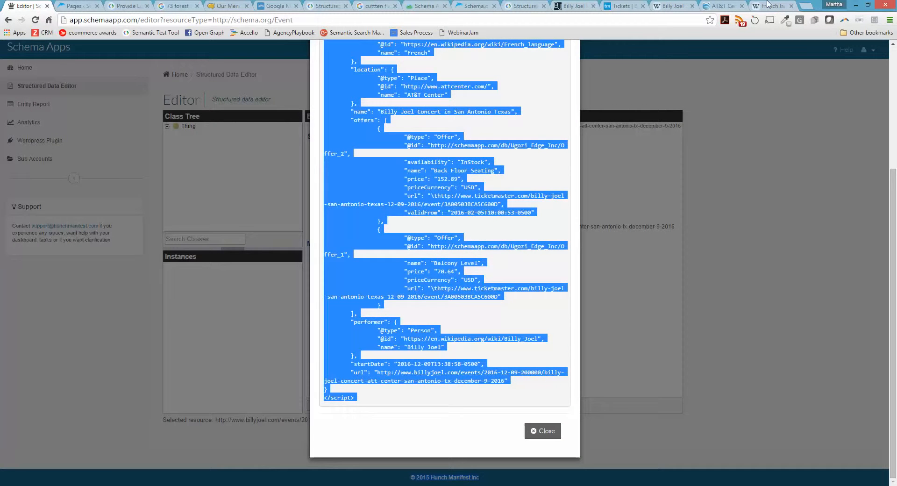
{"action": "left_click", "coordinate": [328, 6]}
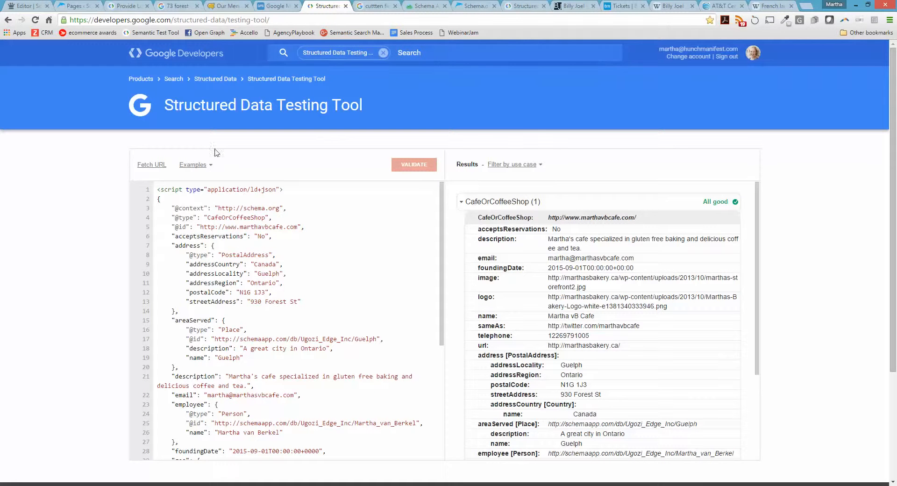
{"action": "left_click", "coordinate": [180, 199]}
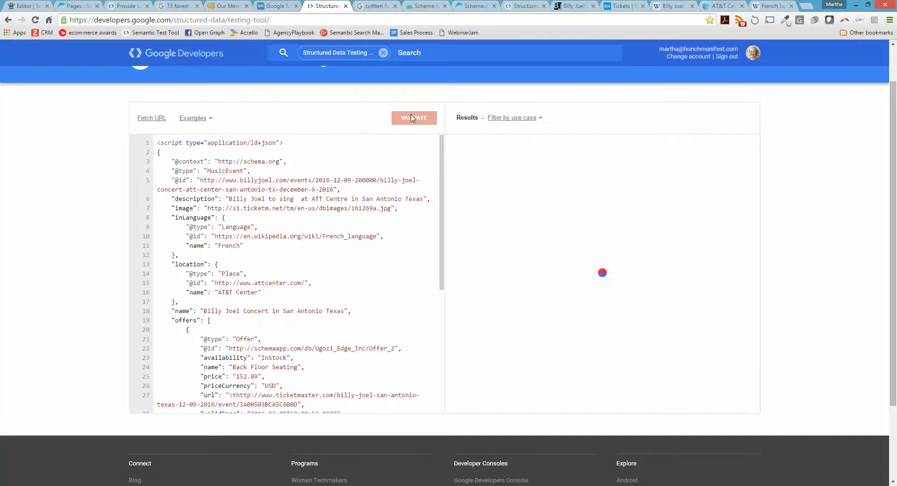
{"action": "left_click", "coordinate": [414, 118]}
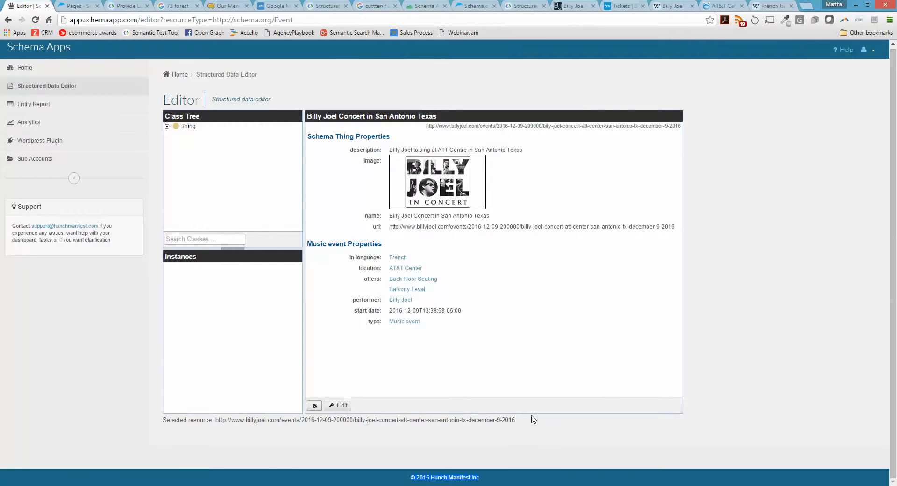
- Add a postal address to AT&T Center with street 1 AT&T Center and locality San Antonio
{"action": "left_click", "coordinate": [405, 268]}
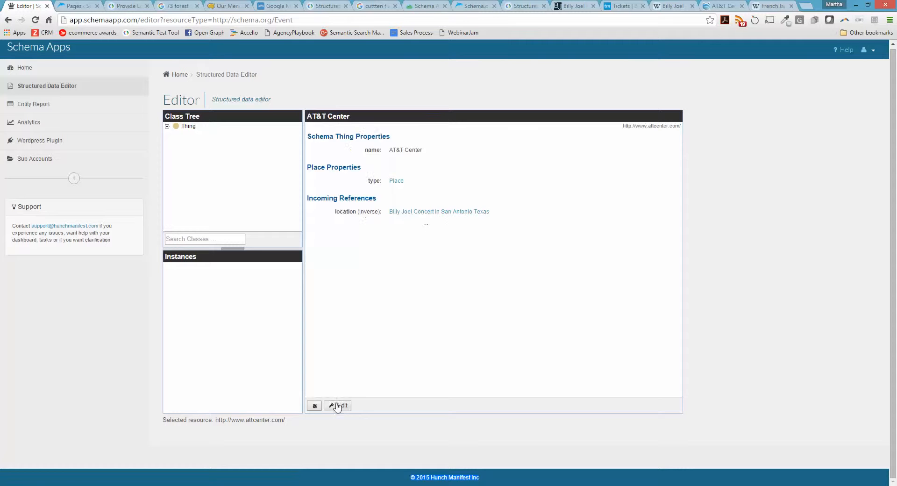
{"action": "left_click", "coordinate": [338, 406]}
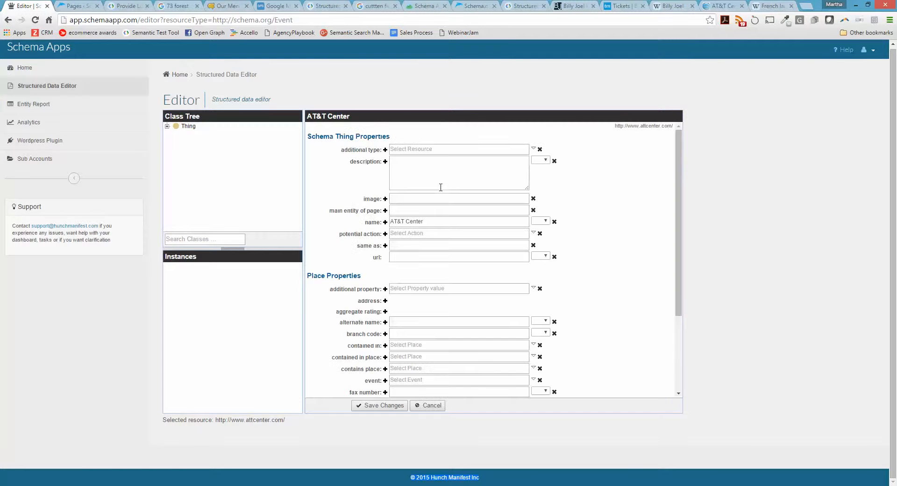
{"action": "scroll", "scroll_direction": "down", "scroll_amount": 3}
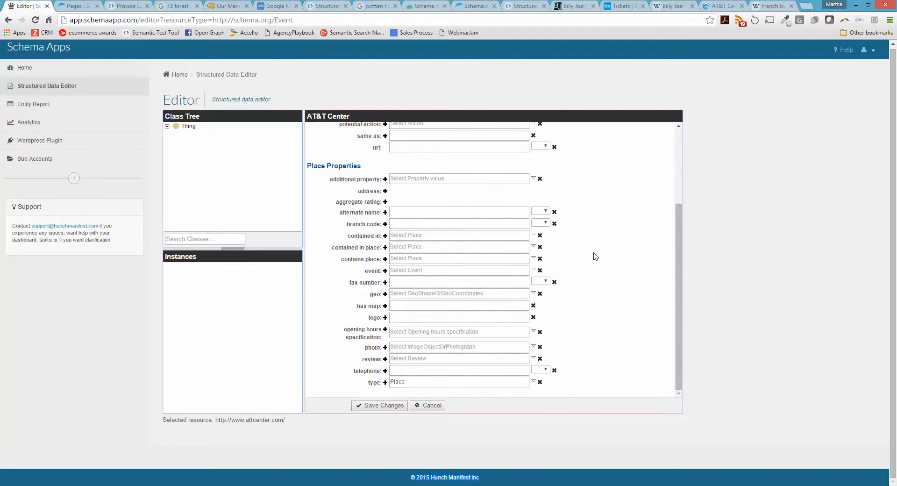
{"action": "left_click", "coordinate": [385, 191]}
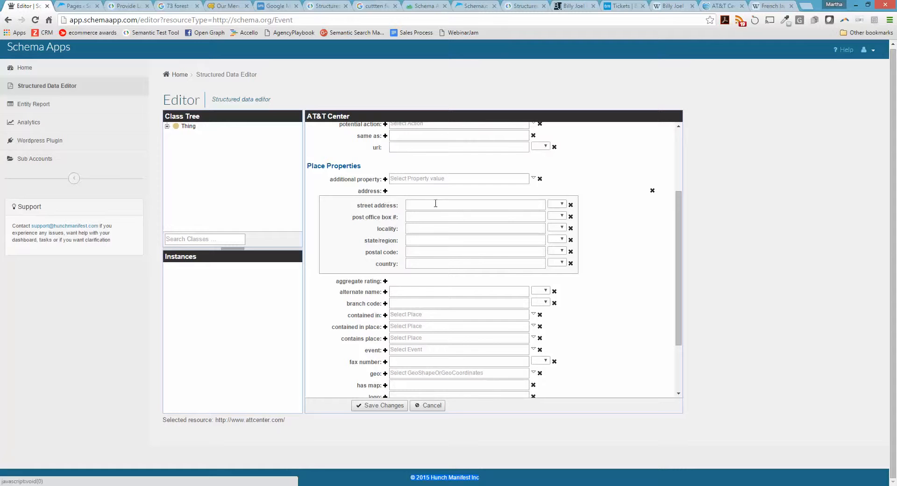
{"action": "left_click", "coordinate": [474, 205]}
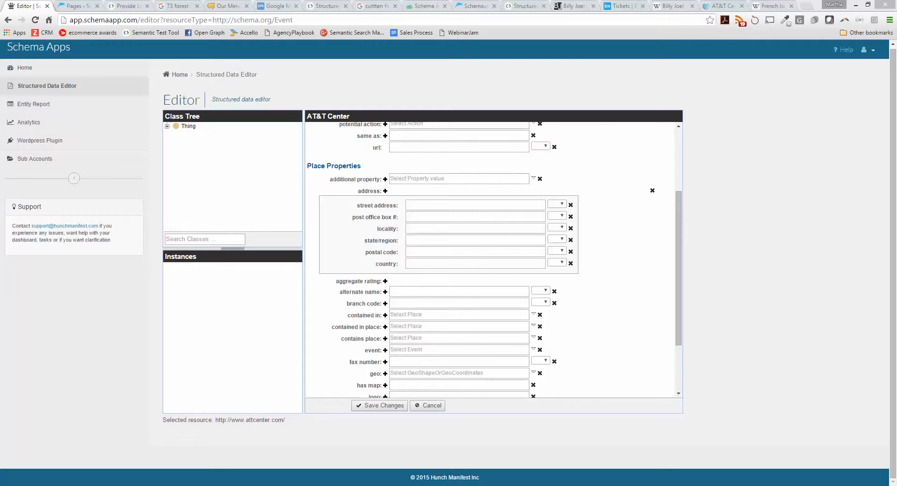
{"action": "left_click", "coordinate": [475, 205]}
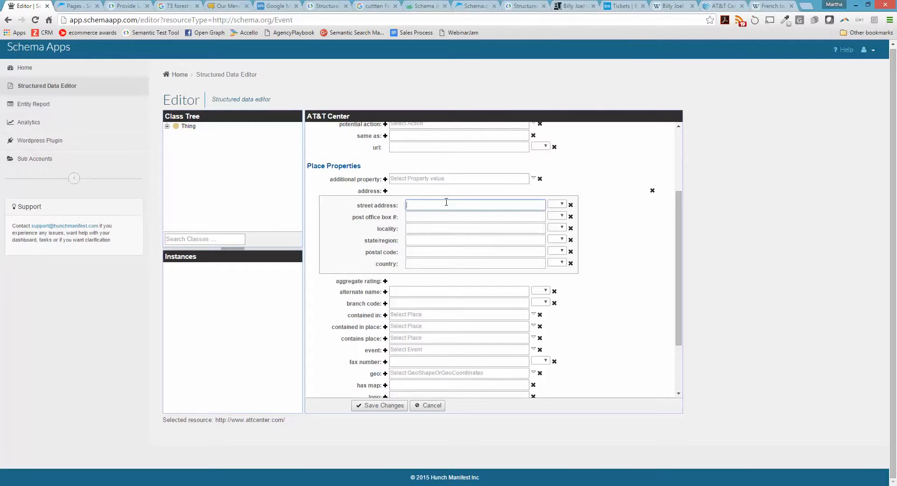
{"action": "type", "text": "1 AT&T Center"}
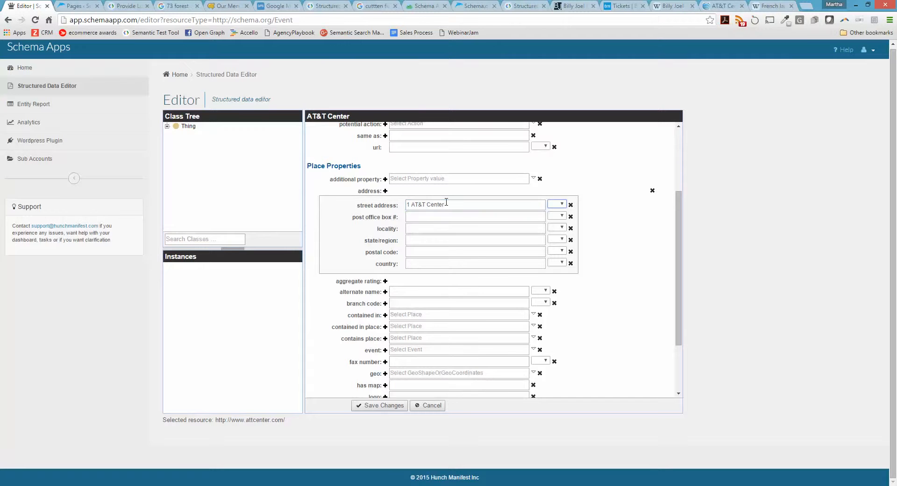
{"action": "left_click", "coordinate": [475, 228]}
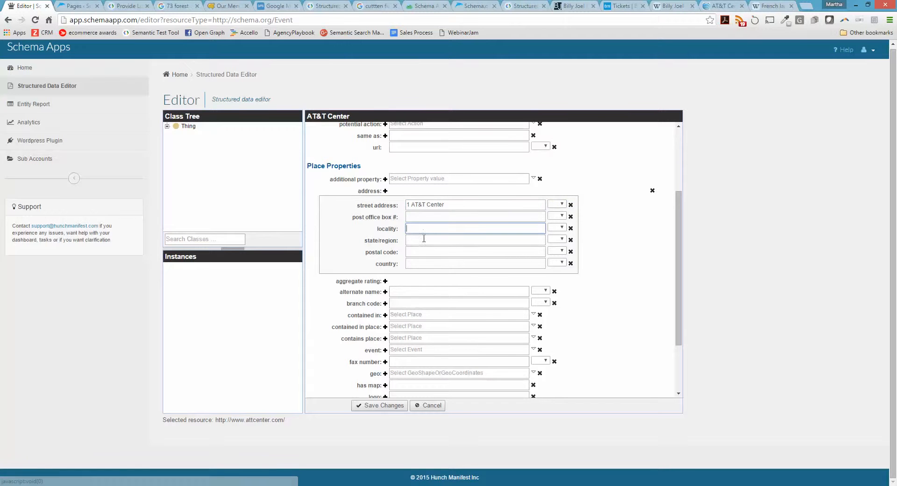
{"action": "type", "text": "San Antonio"}
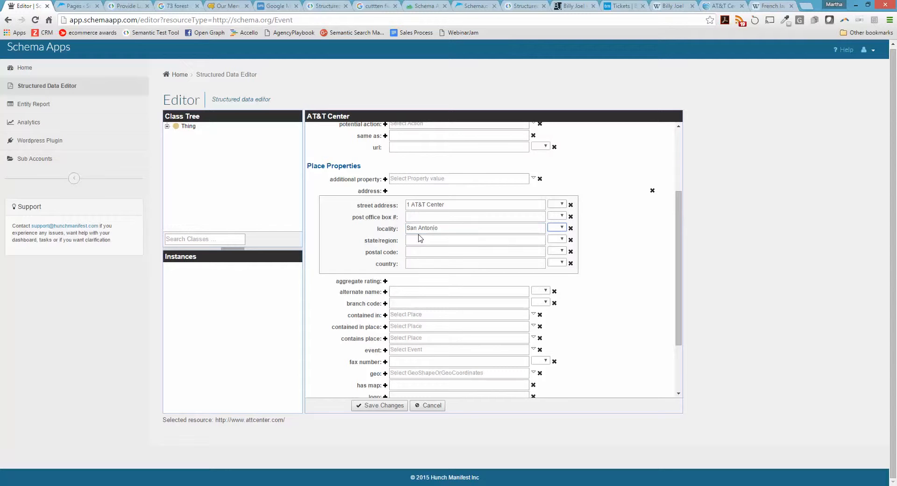
- Complete the address with Texas, 78219, USA and save it despite constraint warnings
{"action": "type", "text": "Texas"}
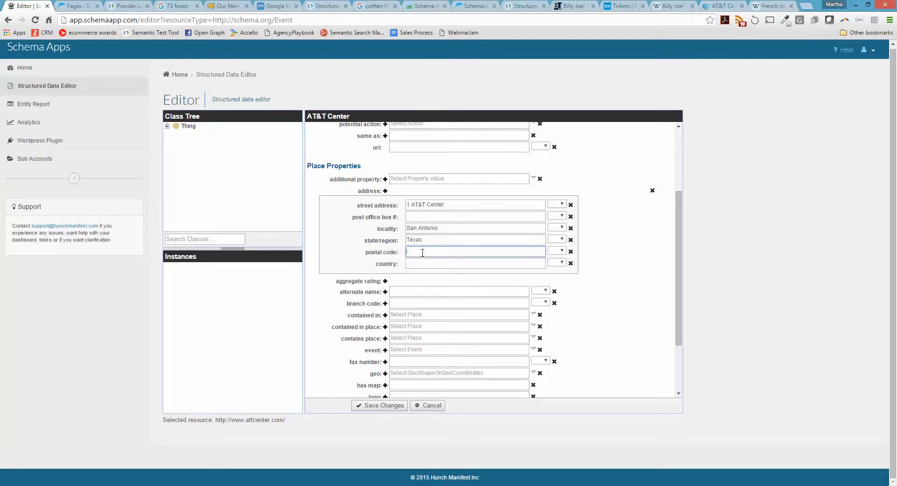
{"action": "type", "text": "7821"}
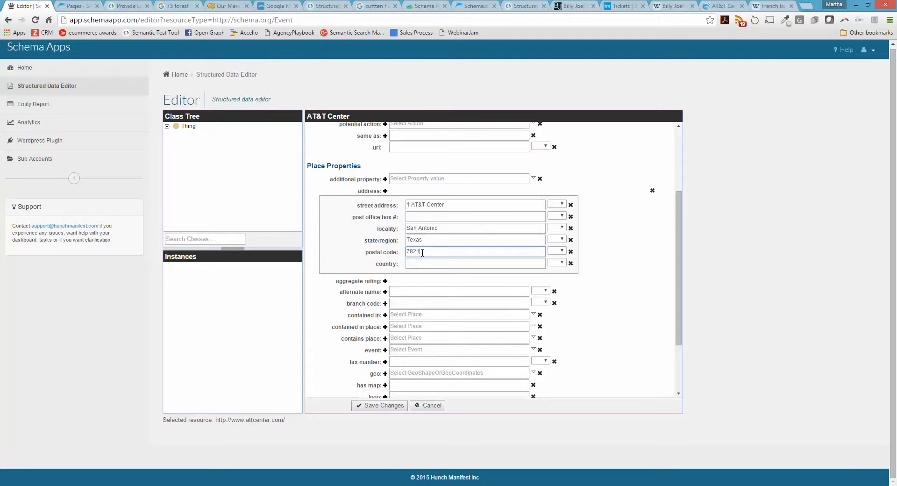
{"action": "type", "text": "9"}
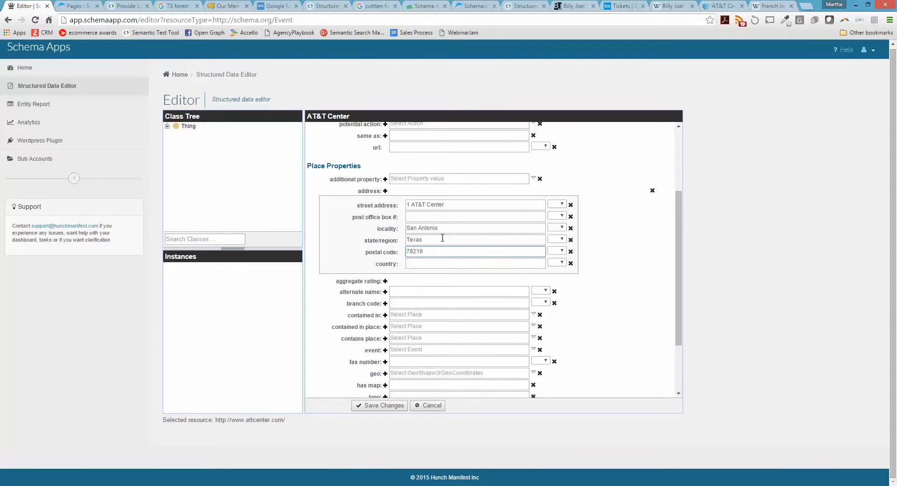
{"action": "type", "text": "U"}
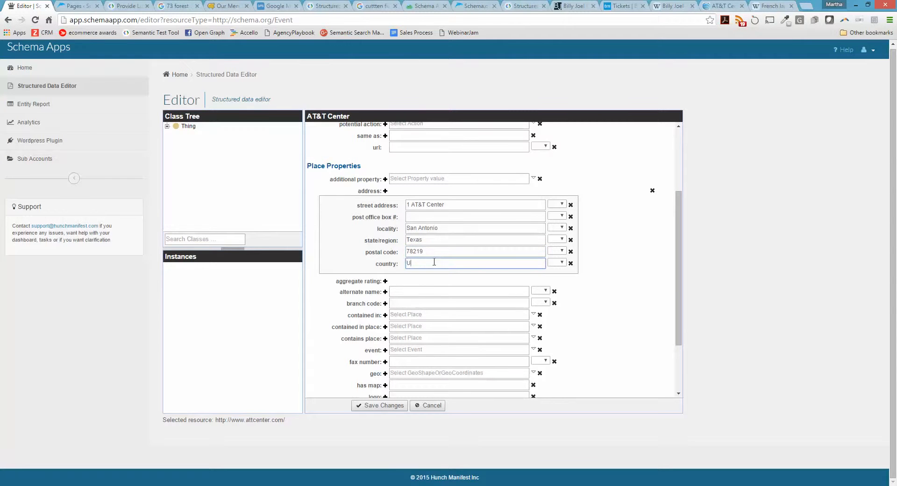
{"action": "type", "text": "SA"}
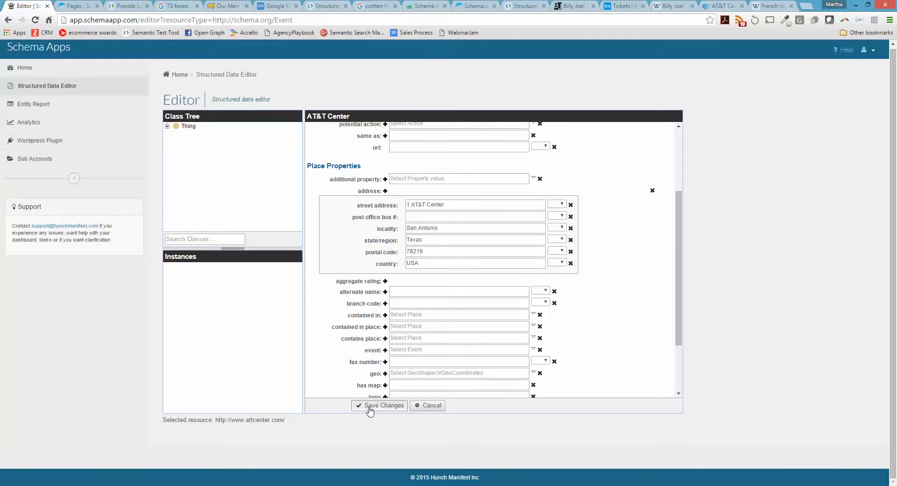
{"action": "left_click", "coordinate": [380, 406]}
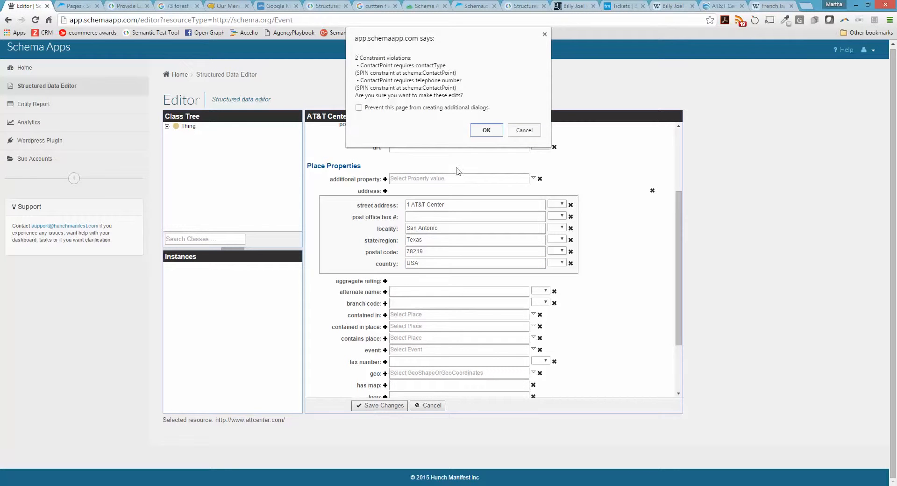
{"action": "left_click", "coordinate": [486, 130]}
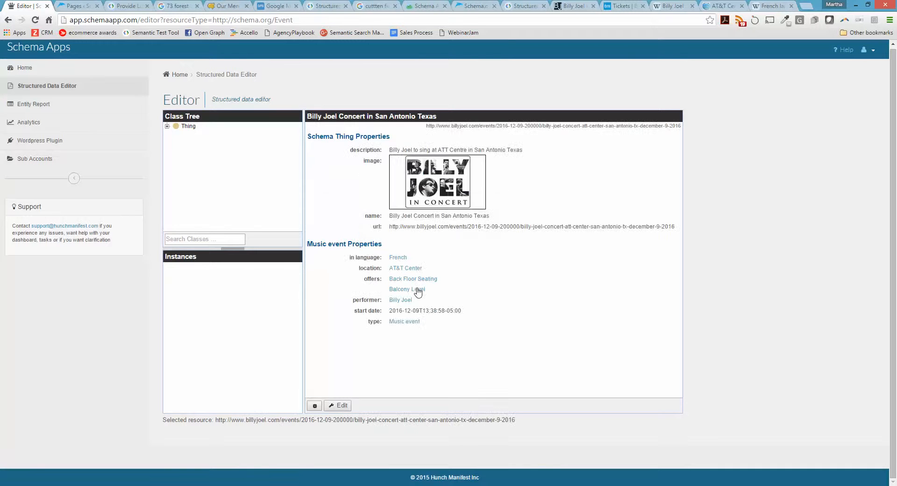
- Re-validate the updated concert JSON-LD, now with the venue address, confirming All good
{"action": "left_click", "coordinate": [314, 406]}
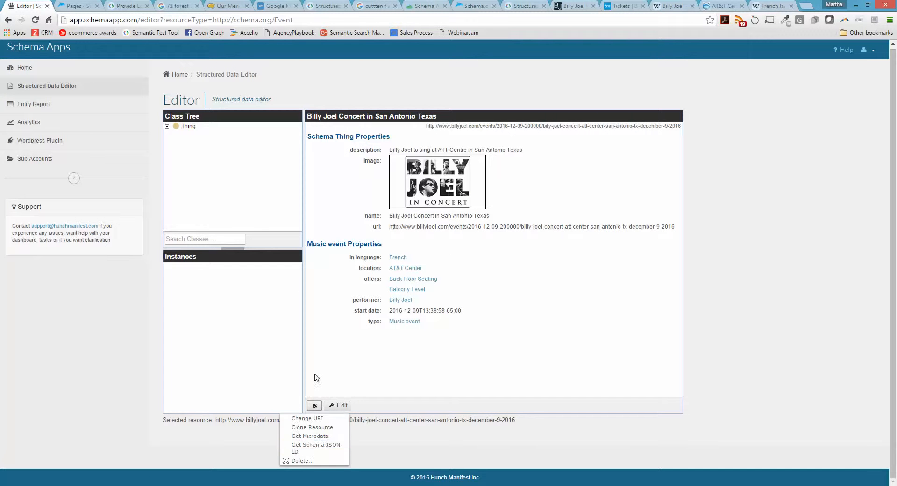
{"action": "left_click", "coordinate": [317, 449]}
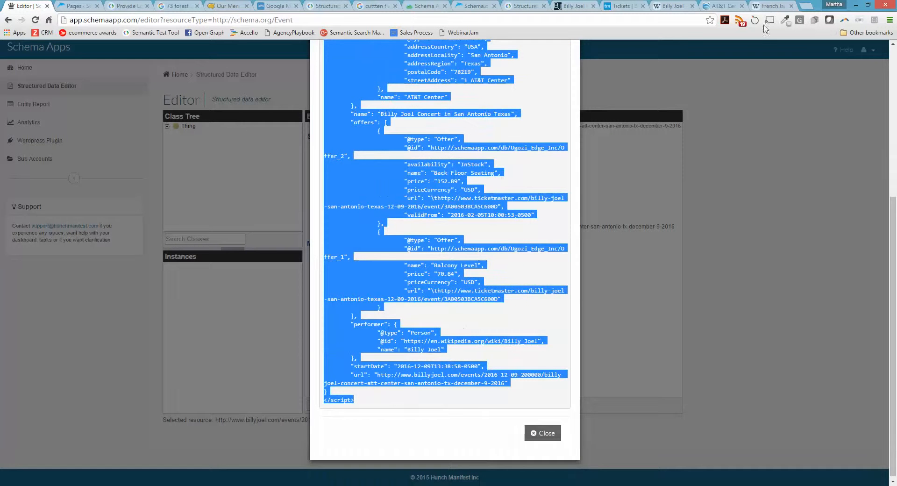
{"action": "left_click", "coordinate": [669, 5]}
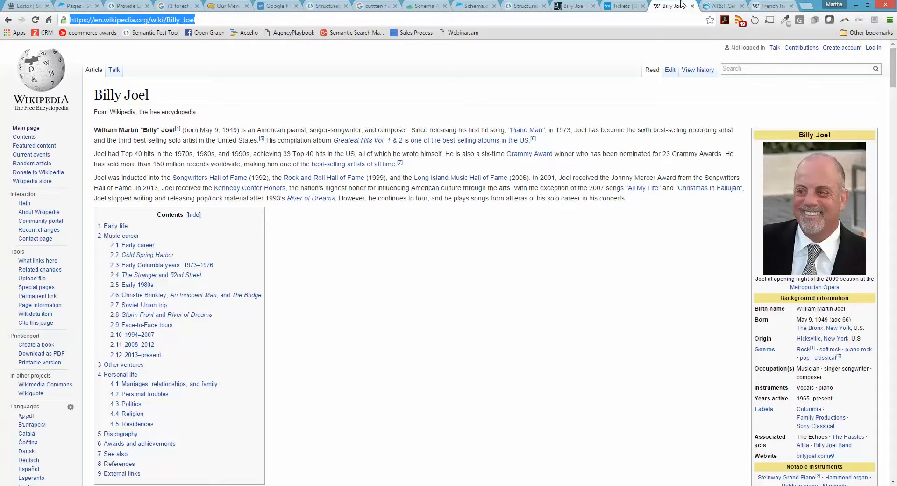
{"action": "left_click", "coordinate": [326, 6]}
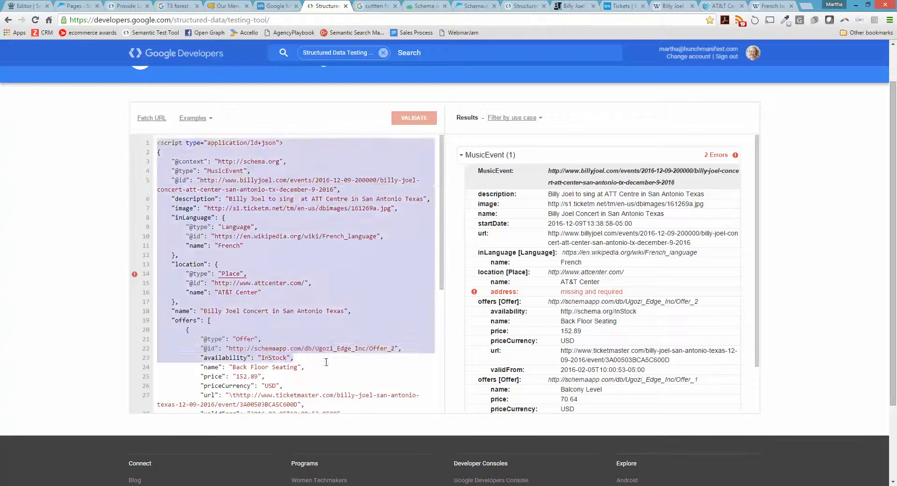
{"action": "scroll", "scroll_direction": "down", "scroll_amount": 3}
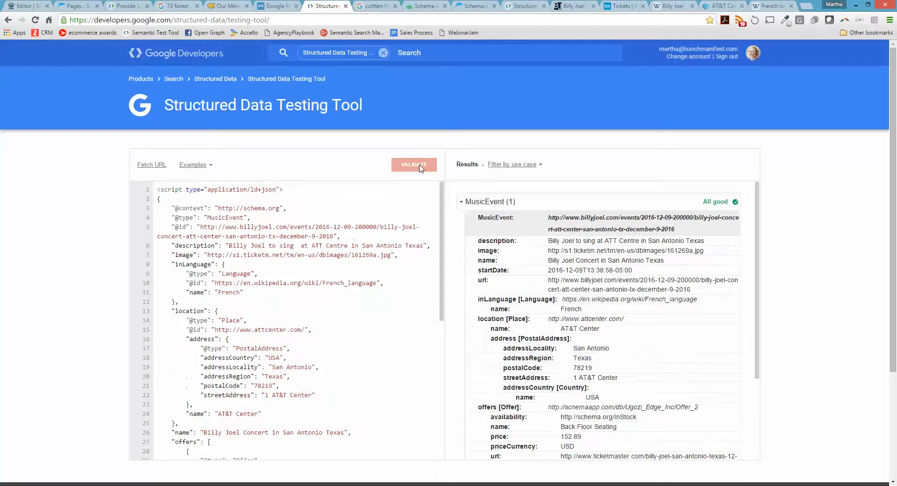
{"action": "scroll", "scroll_direction": "down", "scroll_amount": 3}
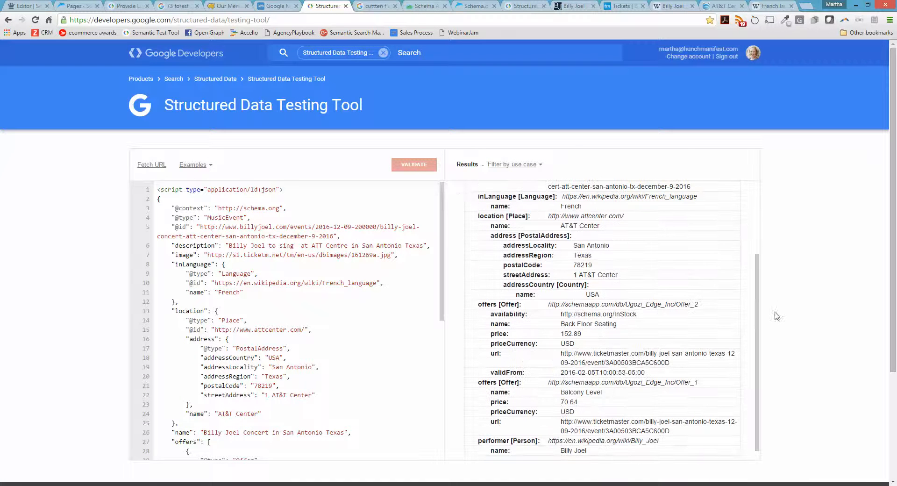